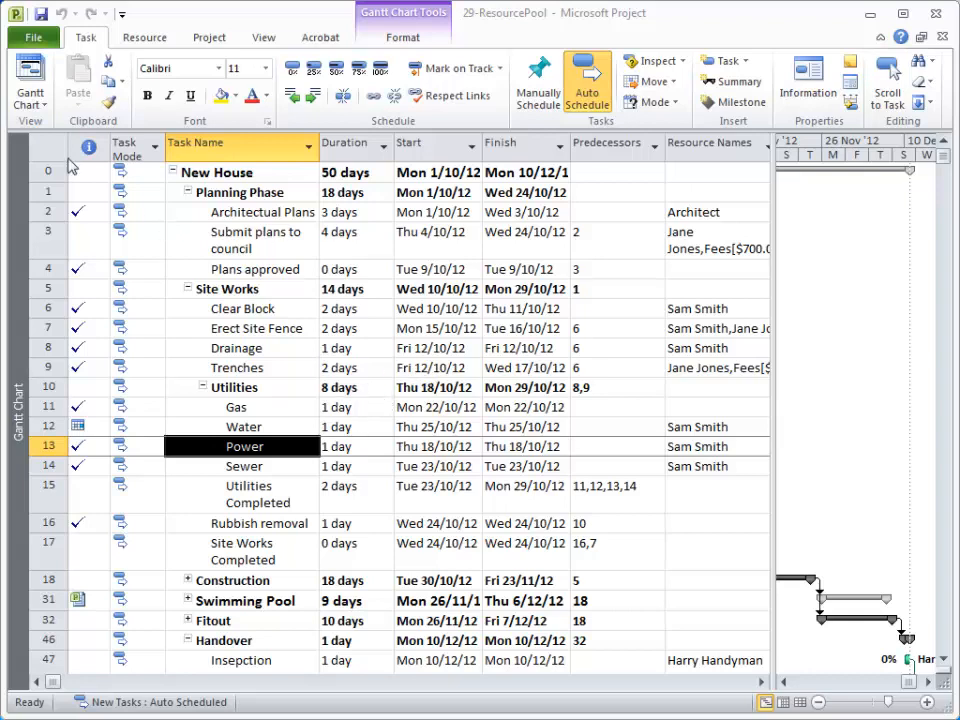
Create a new blank project and save it as '29 staff'
{"action": "left_click", "coordinate": [35, 37]}
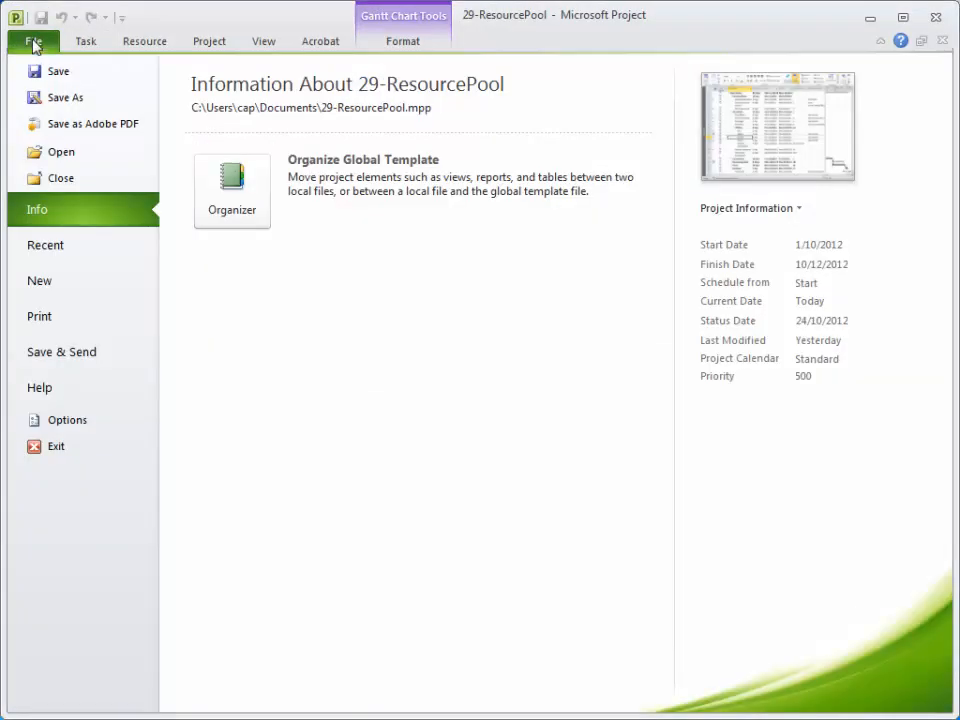
{"action": "left_click", "coordinate": [39, 281]}
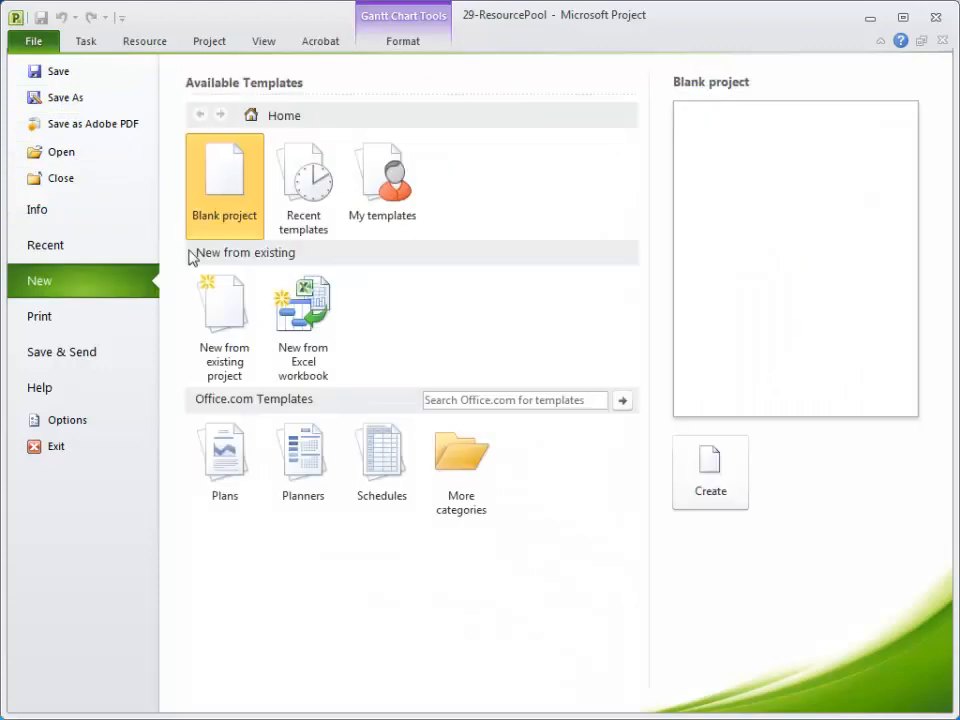
{"action": "mouse_move", "coordinate": [229, 186]}
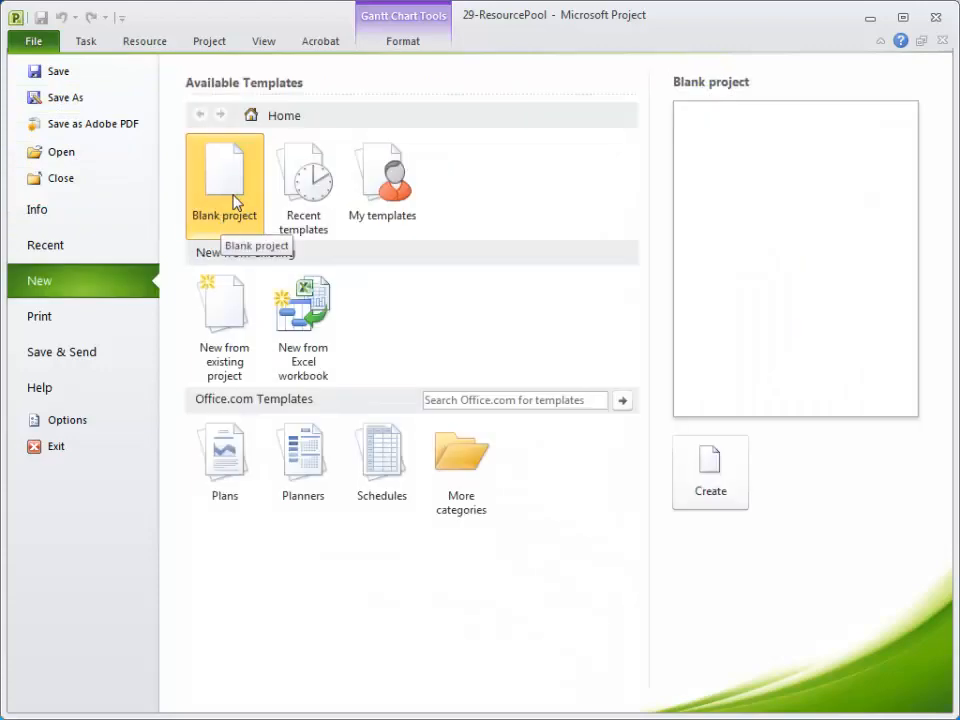
{"action": "left_click", "coordinate": [710, 467]}
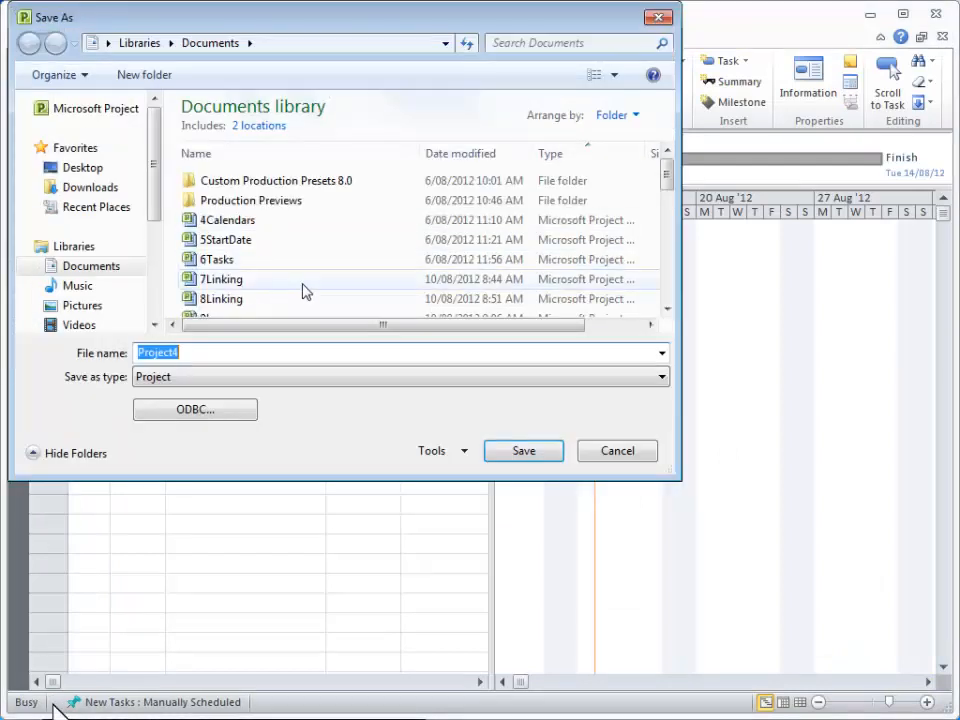
{"action": "type", "text": "29"}
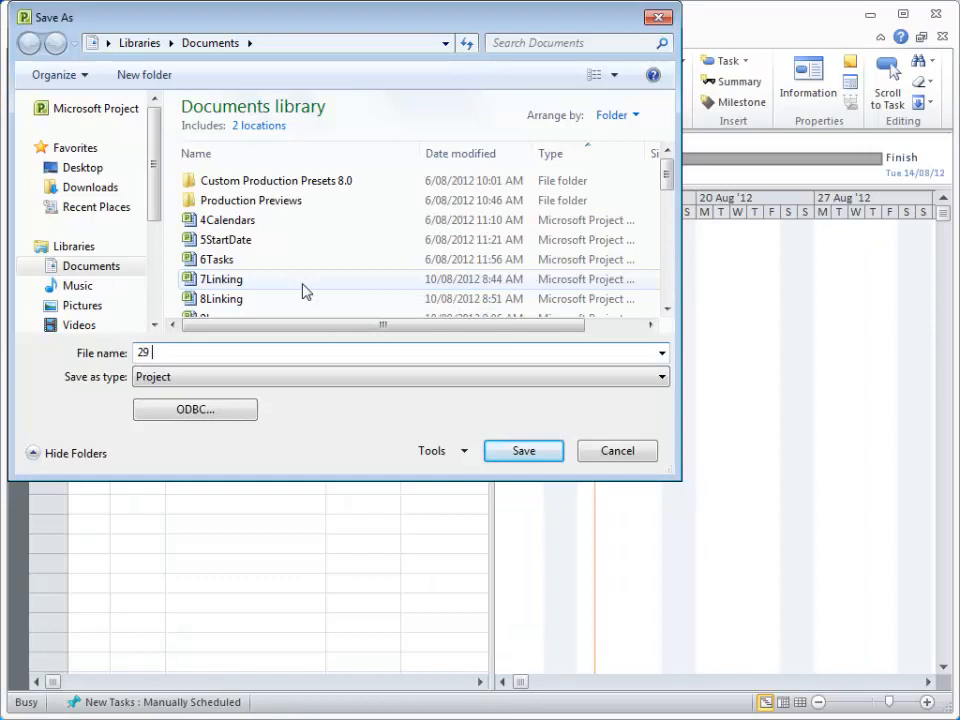
{"action": "type", "text": "reso"}
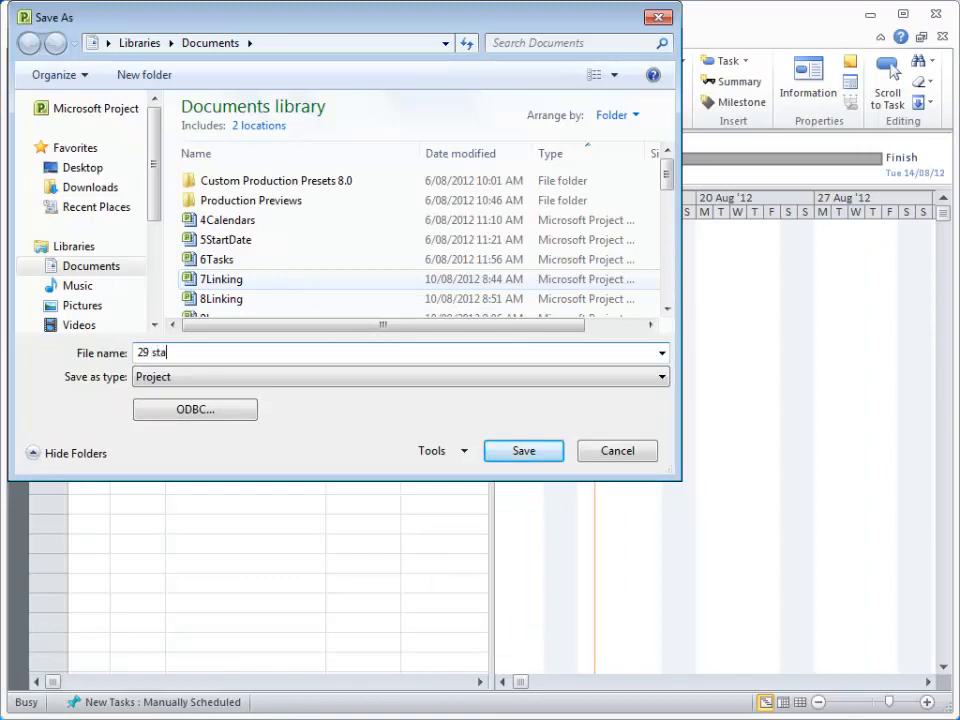
{"action": "left_click", "coordinate": [523, 450]}
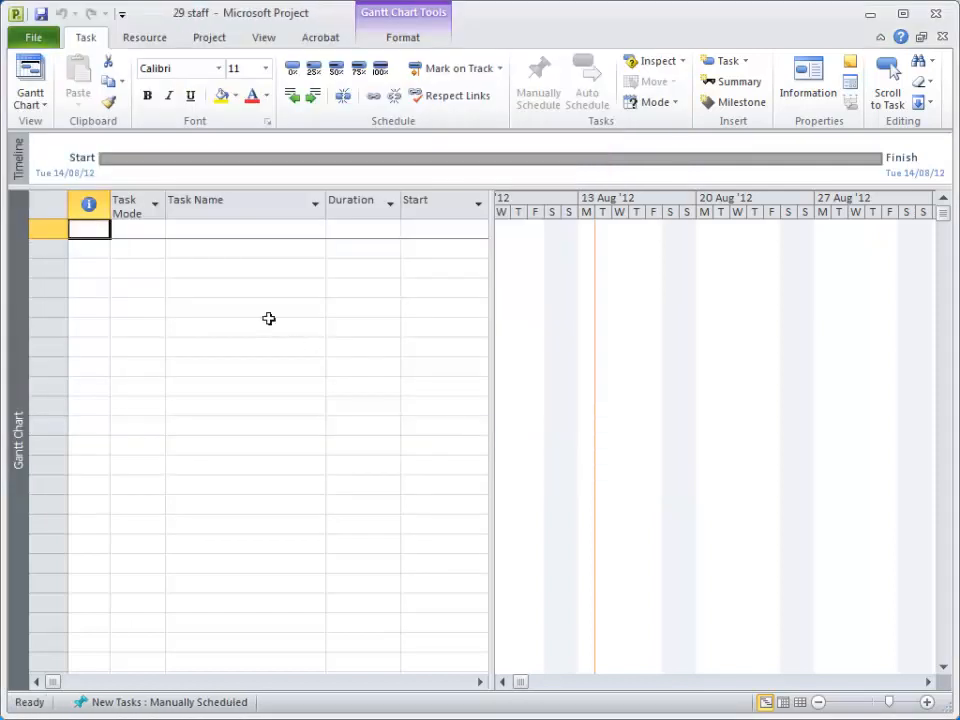
Add Tom Smith on the Resource Sheet as a work resource at $50/hr
{"action": "left_click", "coordinate": [240, 230]}
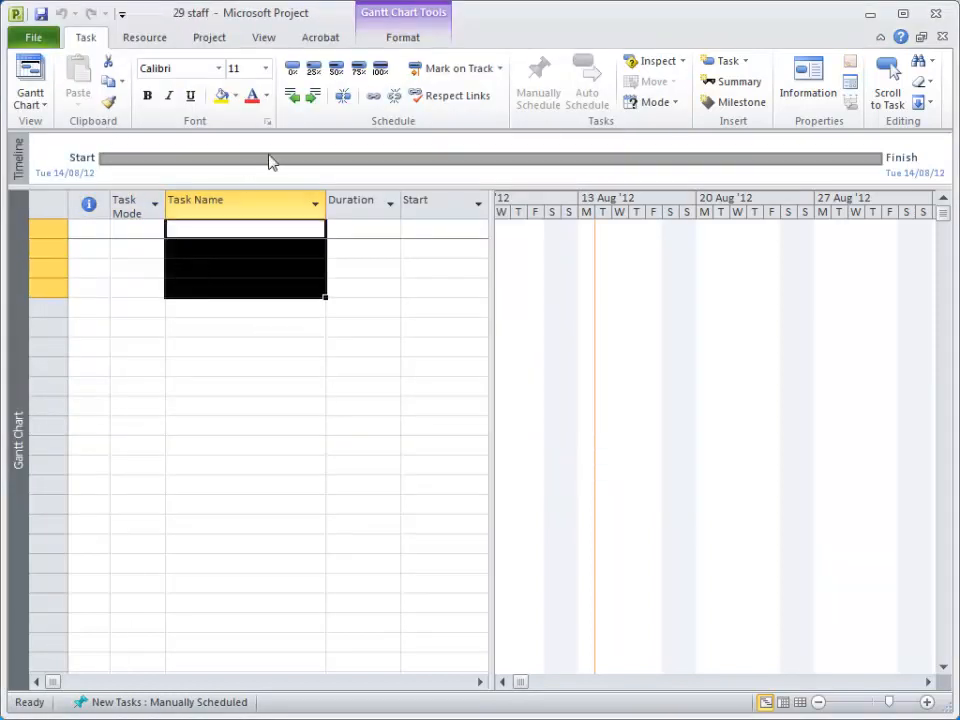
{"action": "left_click", "coordinate": [144, 38]}
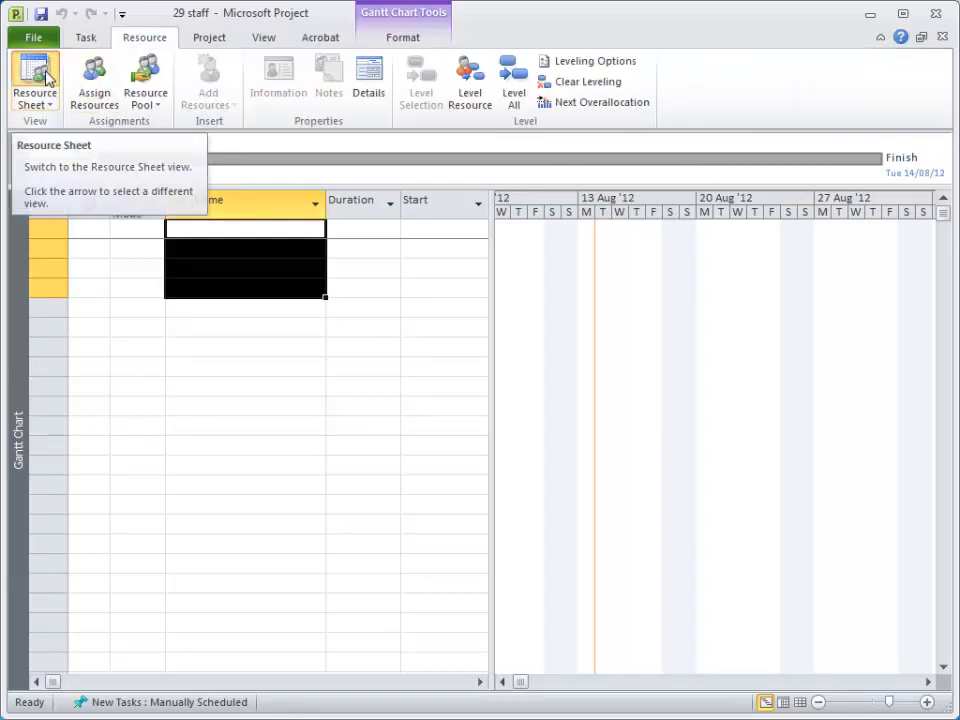
{"action": "left_click", "coordinate": [33, 75]}
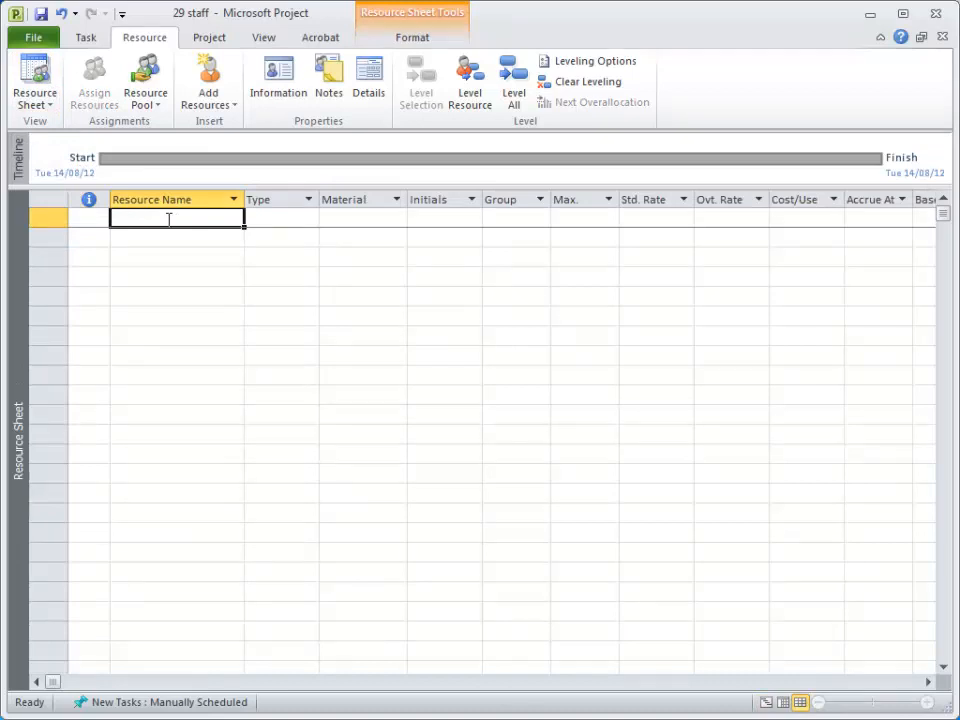
{"action": "type", "text": "Tom Smith"}
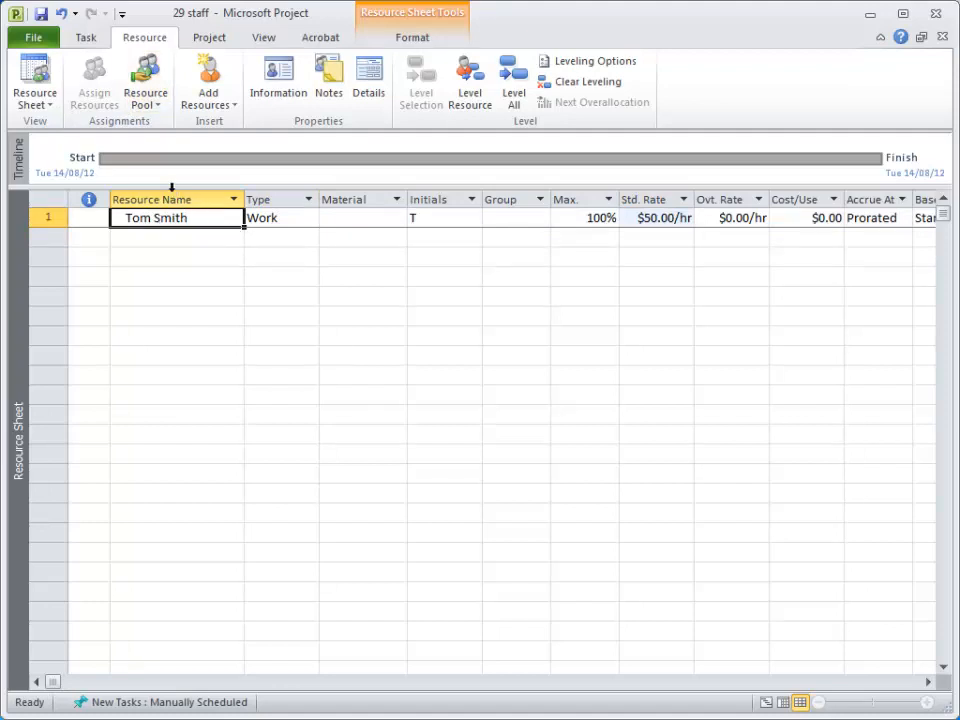
{"action": "mouse_move", "coordinate": [77, 77]}
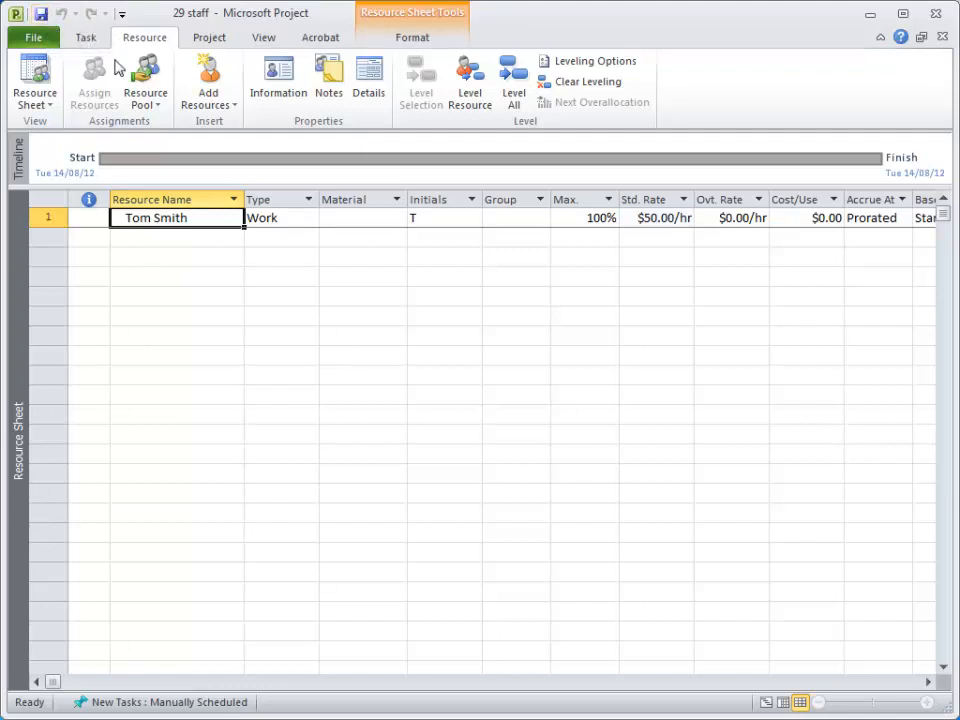
{"action": "mouse_move", "coordinate": [941, 40]}
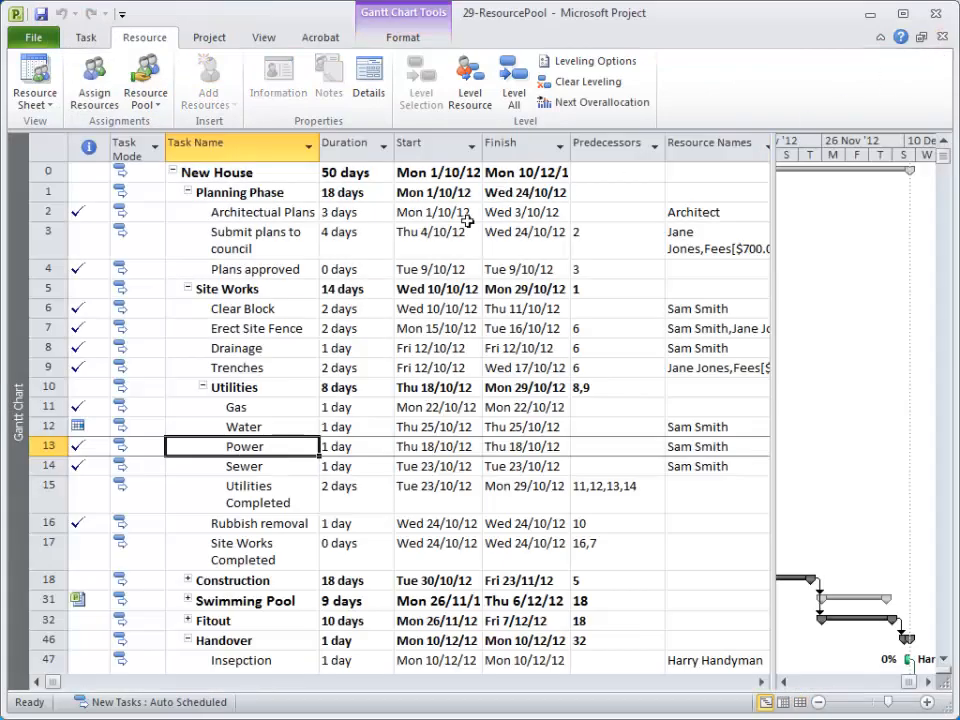
Expand Fitout and view Assign Resources for Carpet, closing without assigning
{"action": "scroll", "scroll_direction": "down", "scroll_amount": 3}
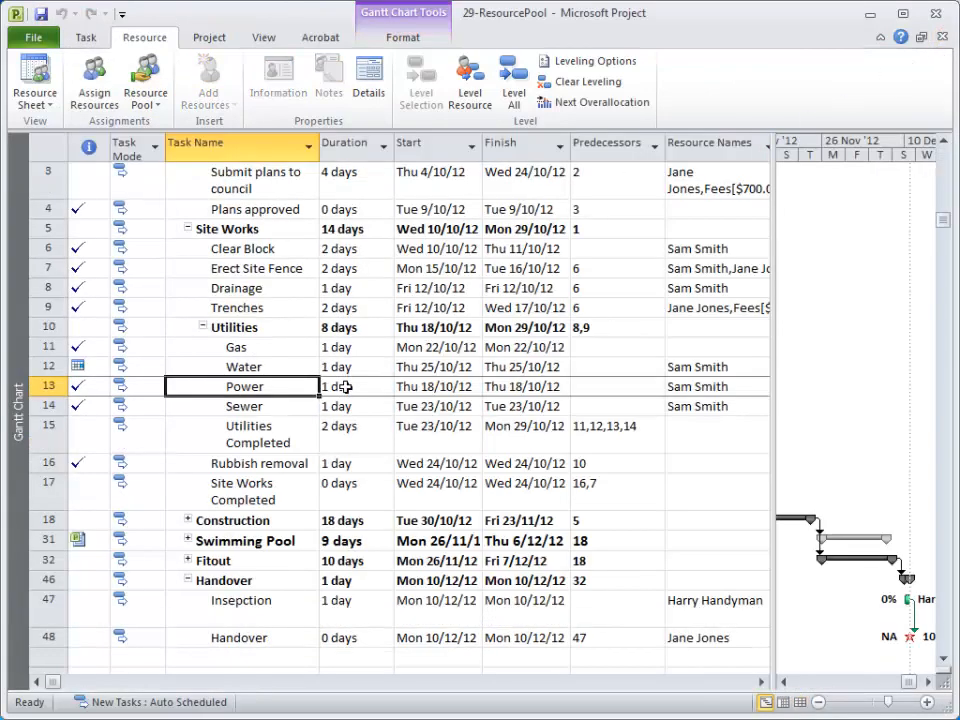
{"action": "scroll", "scroll_direction": "down", "scroll_amount": 3}
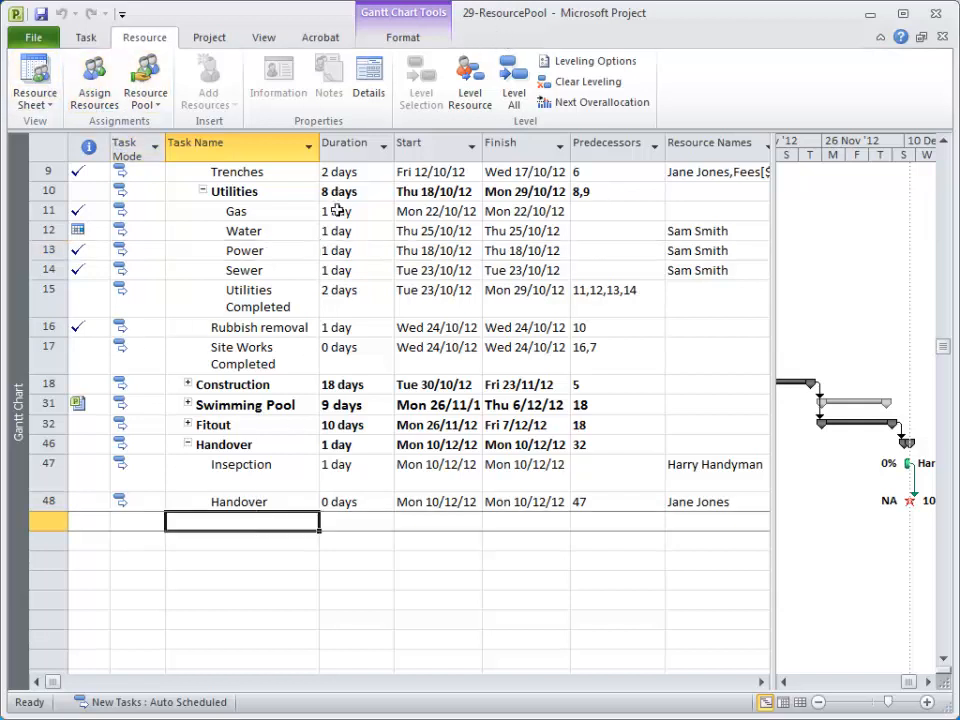
{"action": "left_click", "coordinate": [186, 425]}
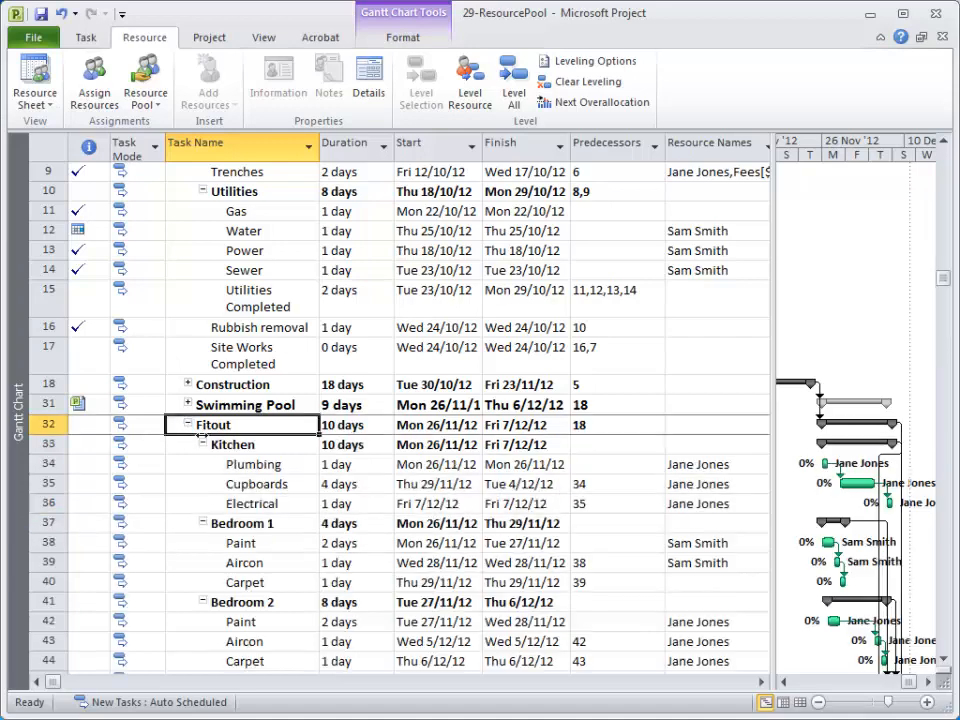
{"action": "scroll", "scroll_direction": "down", "scroll_amount": 3}
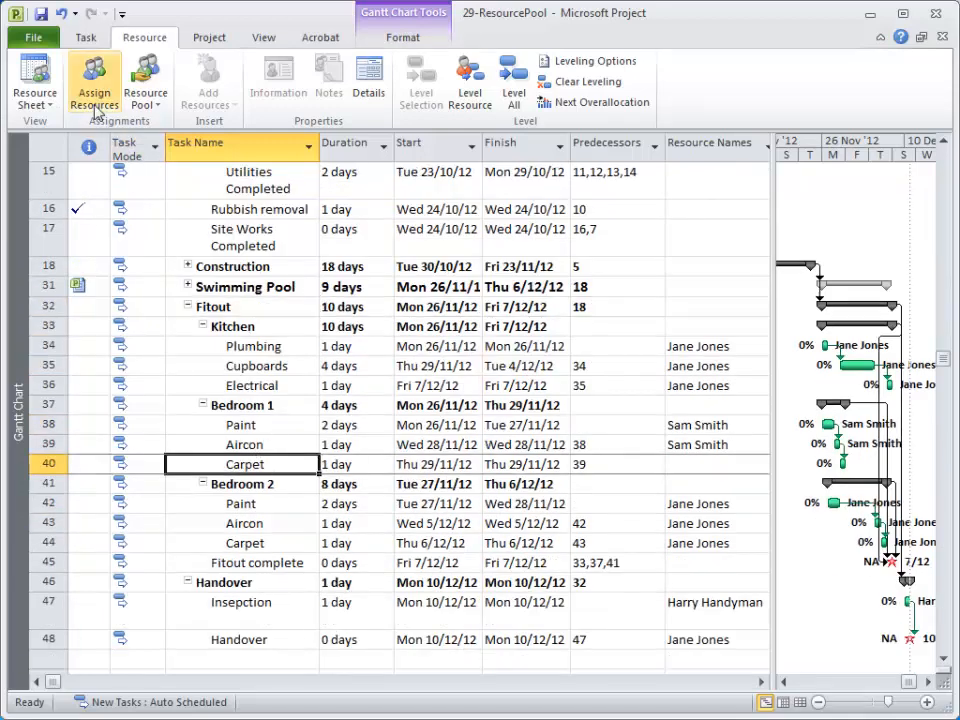
{"action": "left_click", "coordinate": [93, 77]}
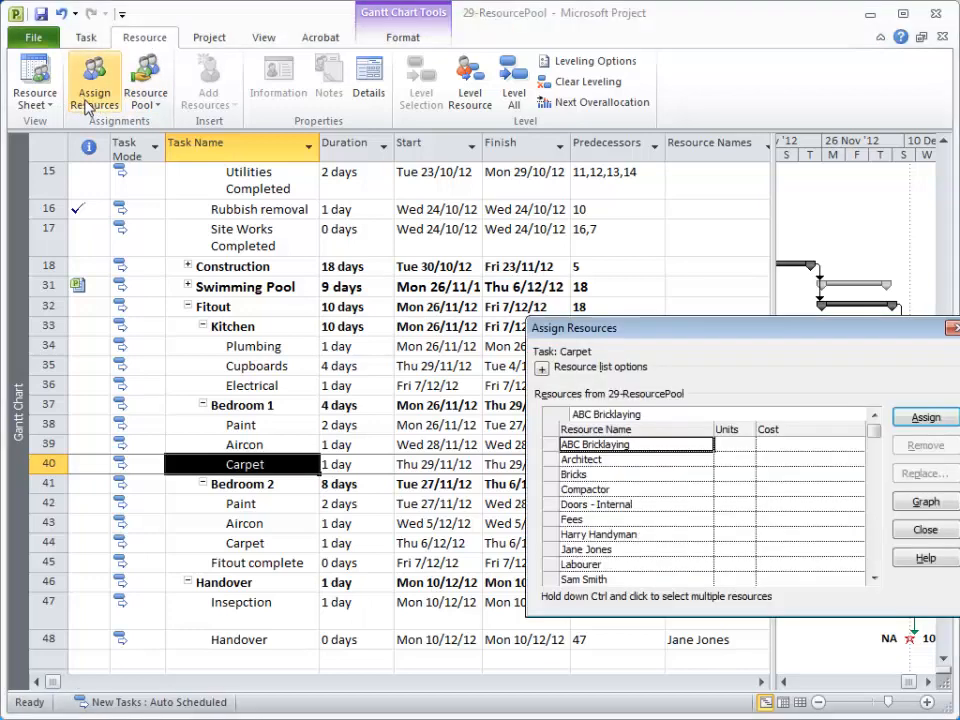
{"action": "left_click", "coordinate": [869, 576]}
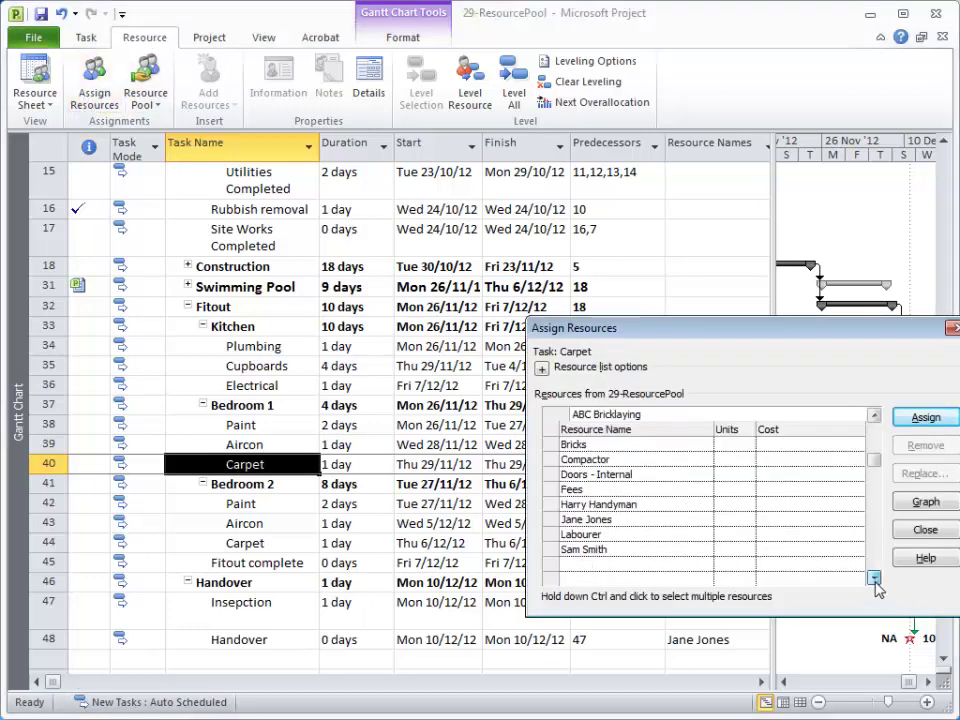
{"action": "left_click", "coordinate": [924, 530]}
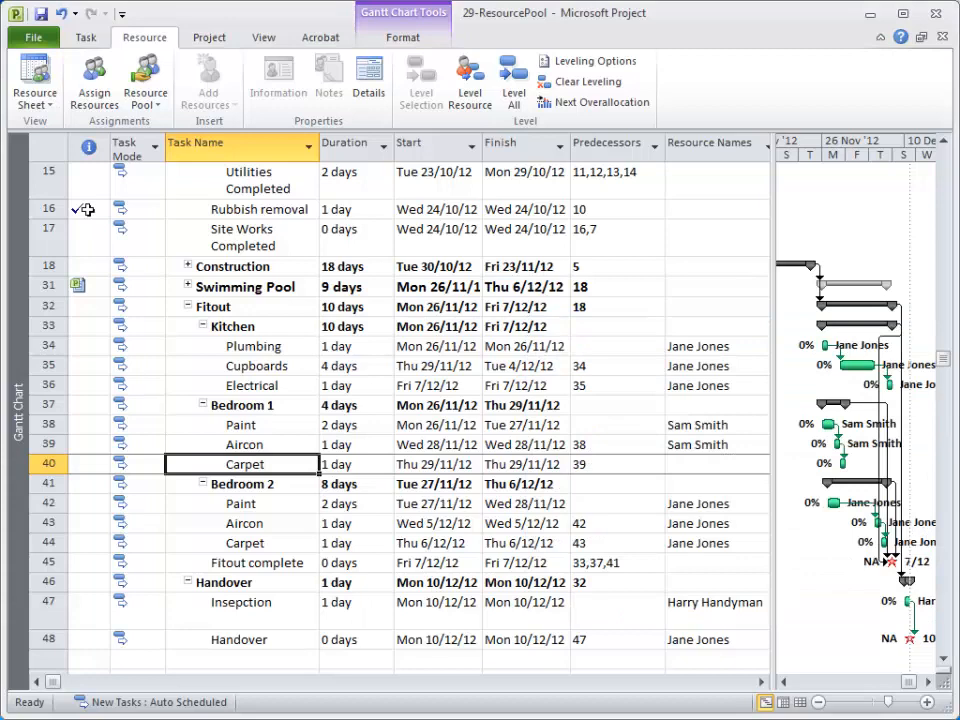
{"action": "mouse_move", "coordinate": [140, 85]}
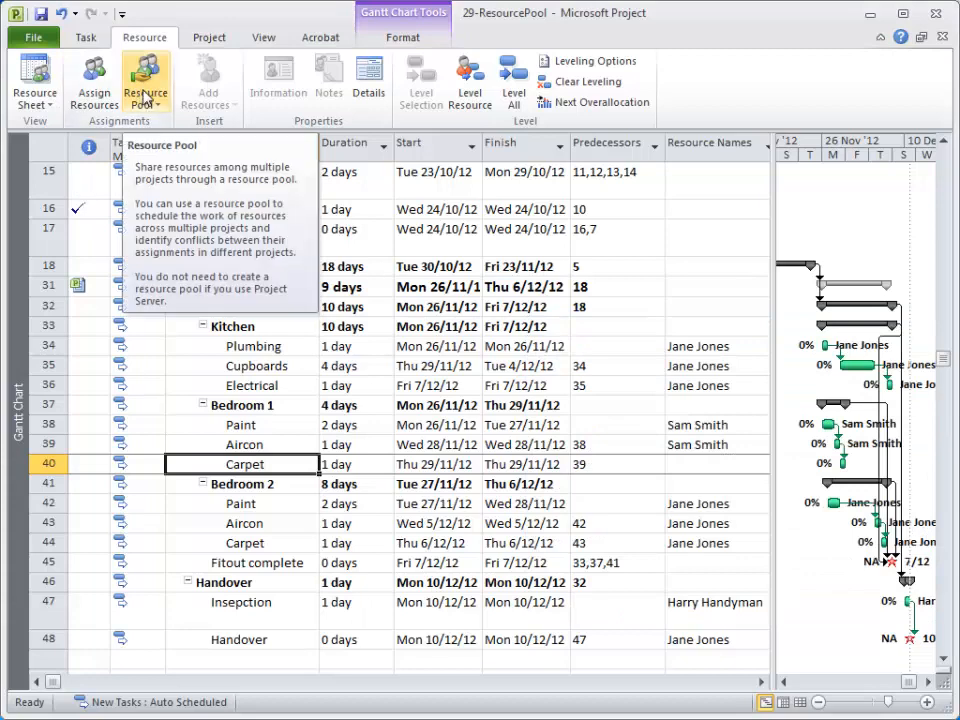
{"action": "mouse_move", "coordinate": [148, 105]}
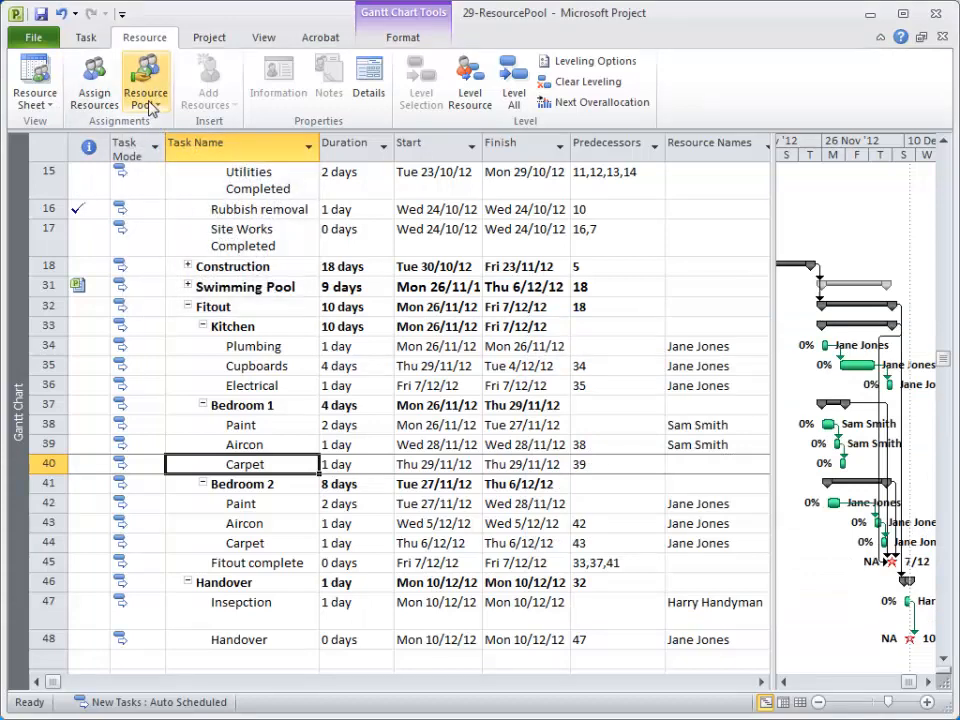
Browse the Documents folder for an existing project file
{"action": "left_click", "coordinate": [36, 37]}
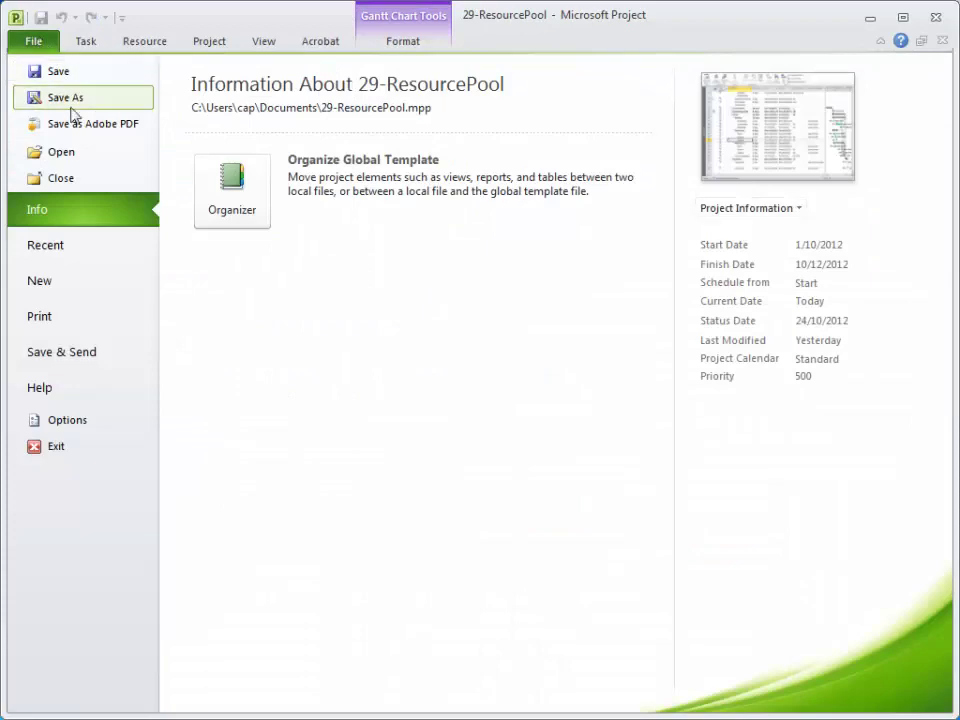
{"action": "left_click", "coordinate": [61, 151]}
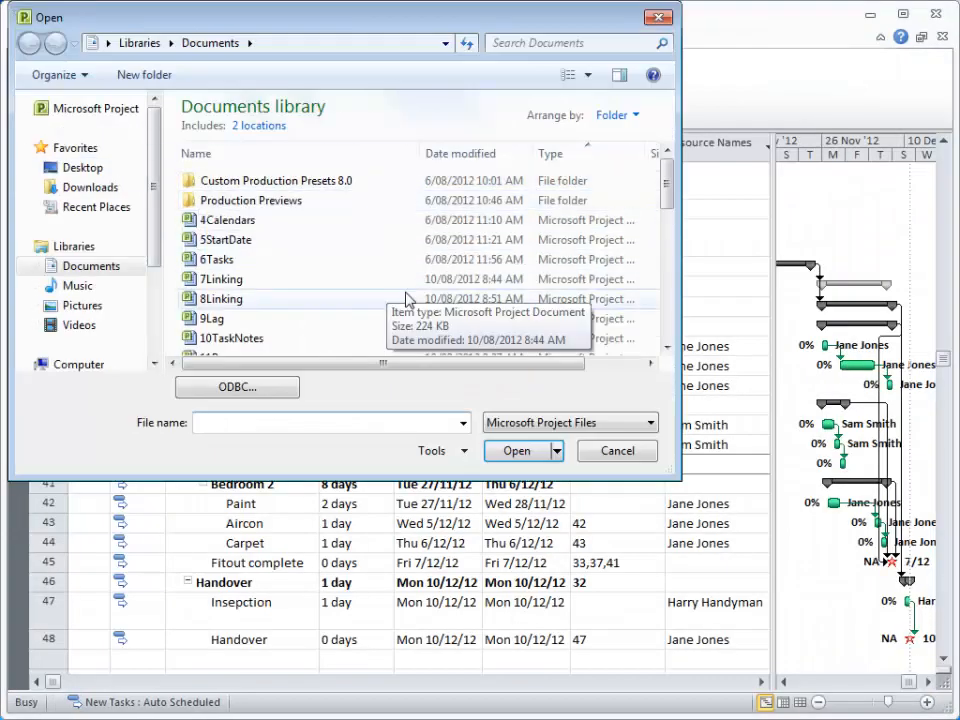
{"action": "scroll", "scroll_direction": "down", "scroll_amount": 3}
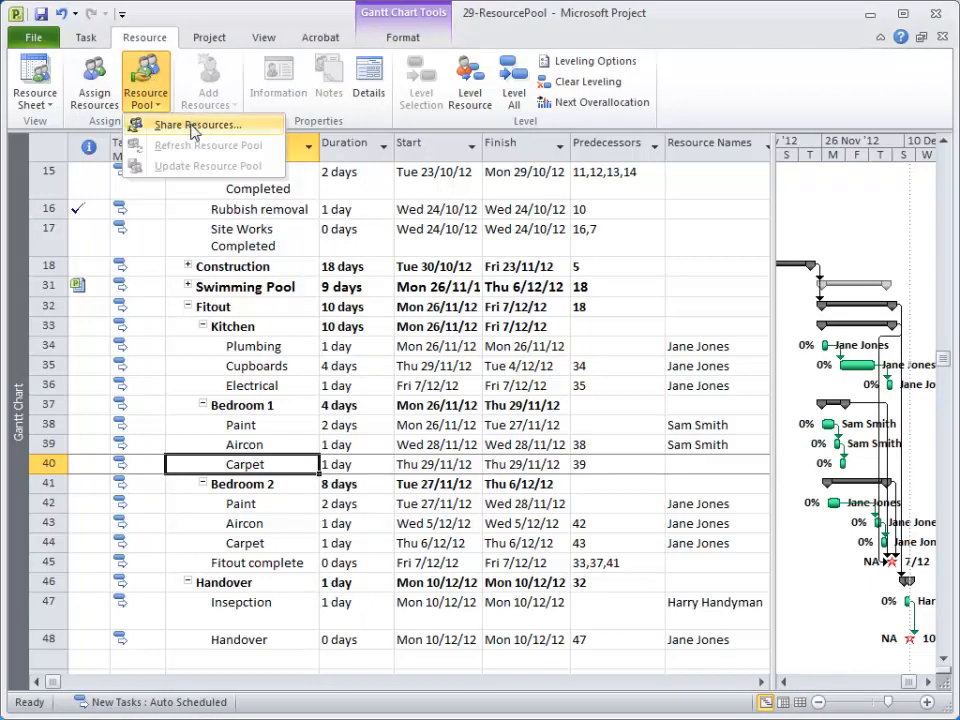
Share resources from the 29 staff pool, with the pool taking precedence
{"action": "left_click", "coordinate": [198, 124]}
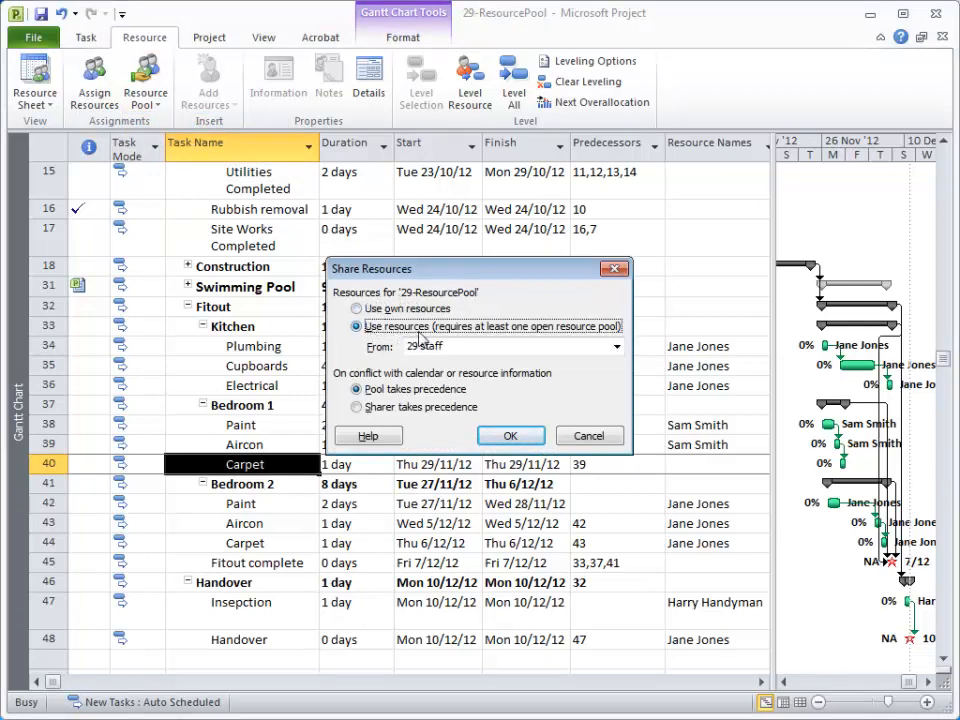
{"action": "left_click", "coordinate": [616, 346]}
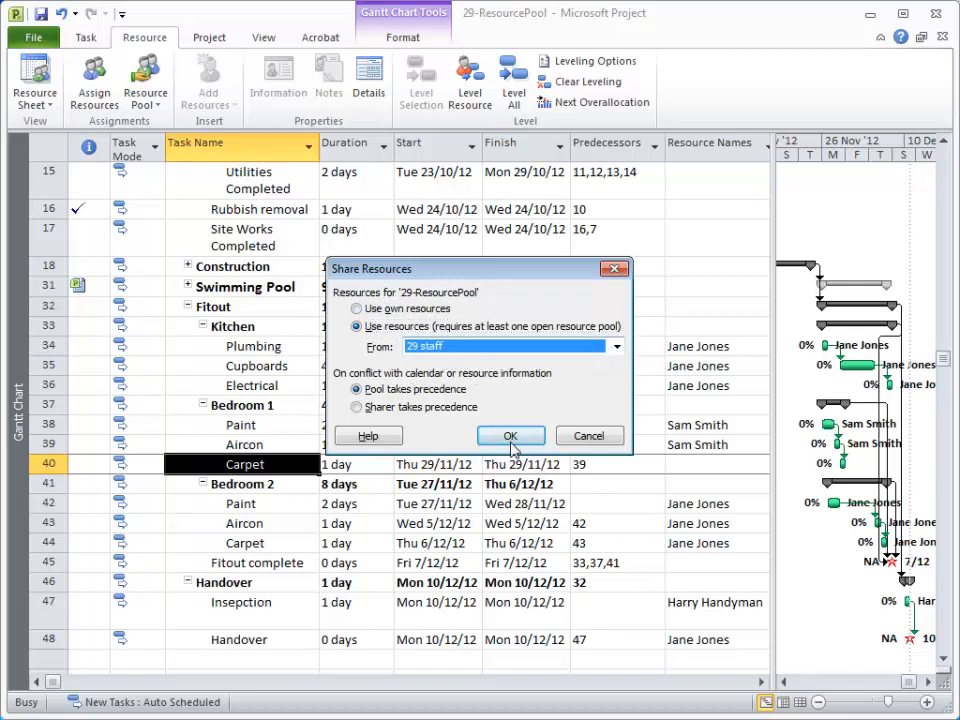
{"action": "mouse_move", "coordinate": [510, 436]}
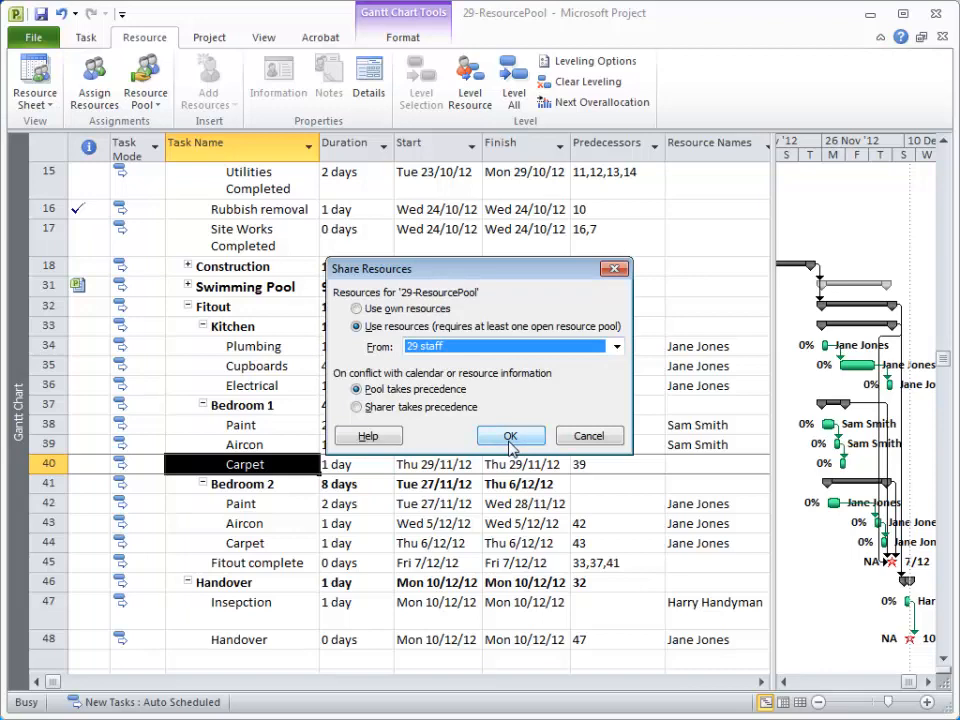
{"action": "left_click", "coordinate": [510, 435]}
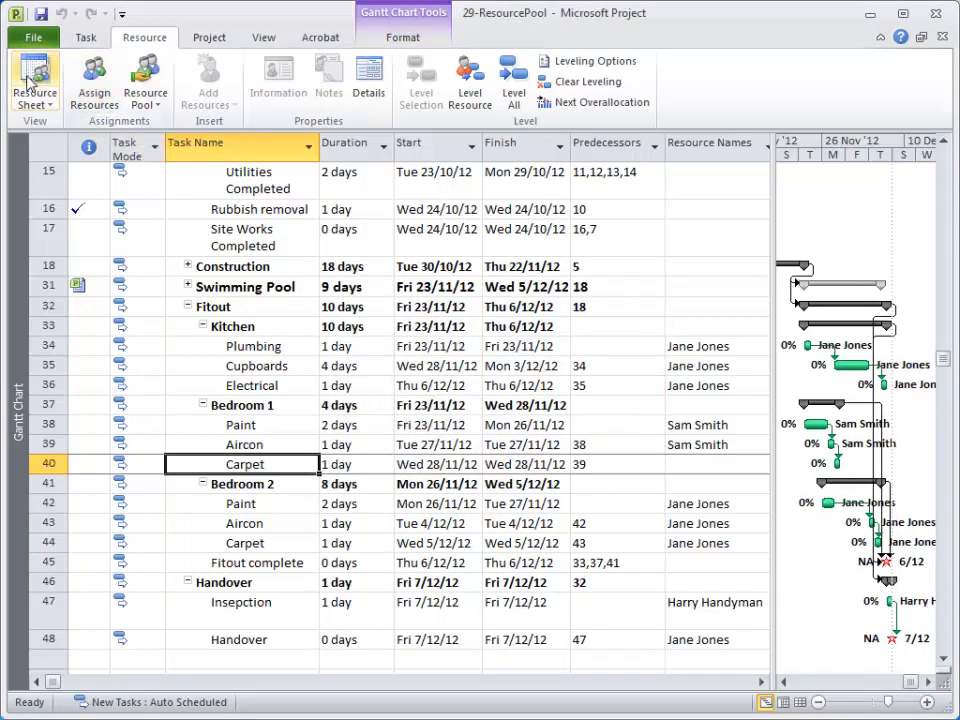
{"action": "left_click", "coordinate": [30, 85]}
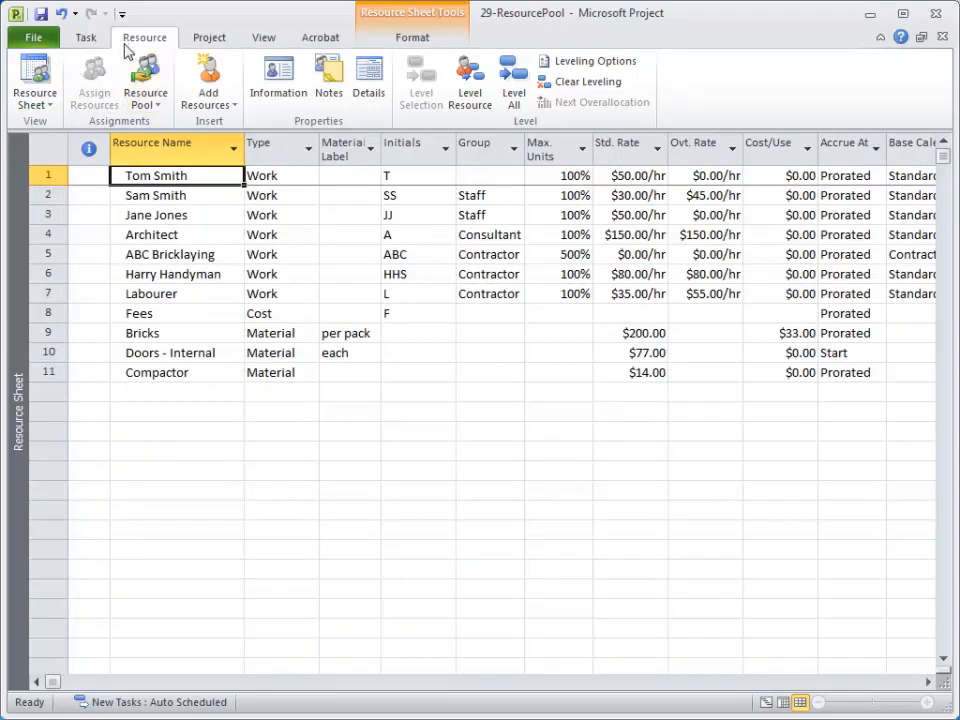
{"action": "mouse_move", "coordinate": [94, 38]}
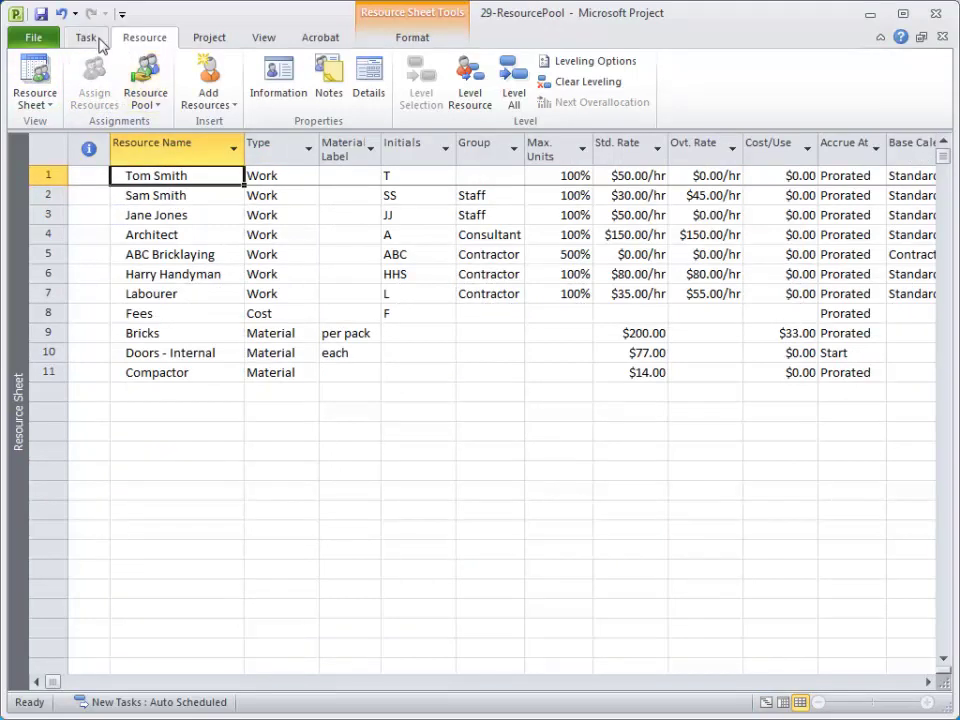
{"action": "left_click", "coordinate": [33, 80]}
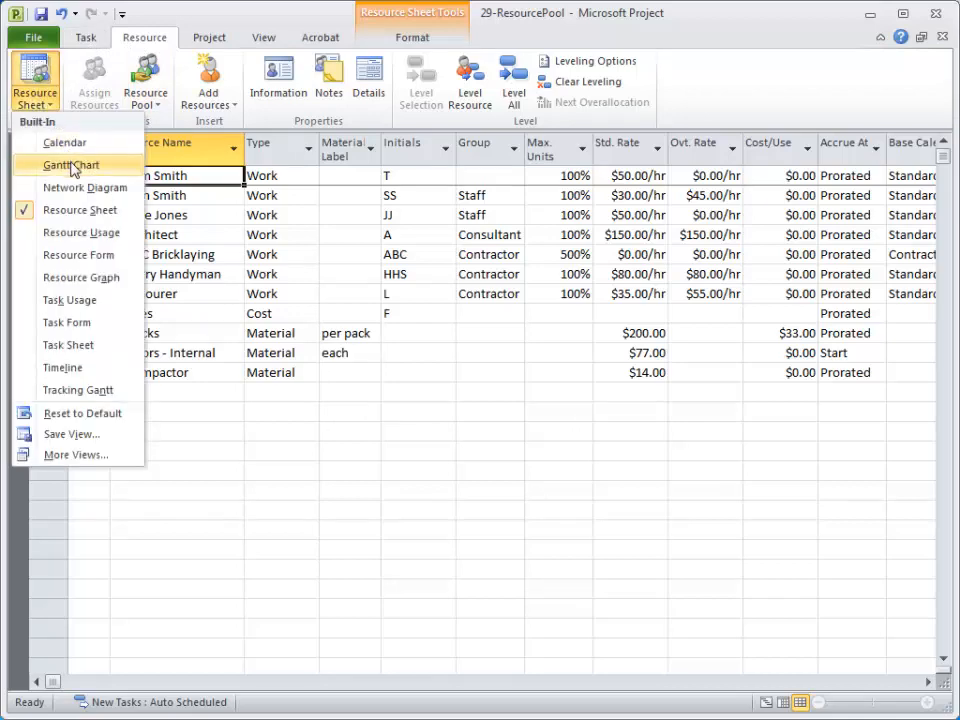
{"action": "left_click", "coordinate": [70, 165]}
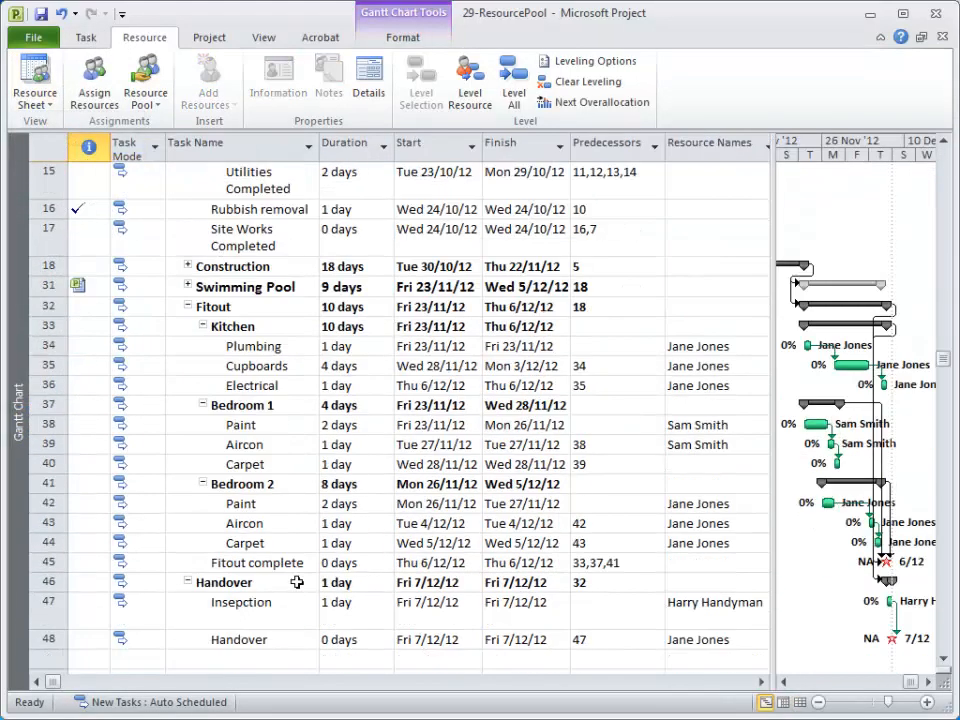
{"action": "scroll", "scroll_direction": "down", "scroll_amount": 3}
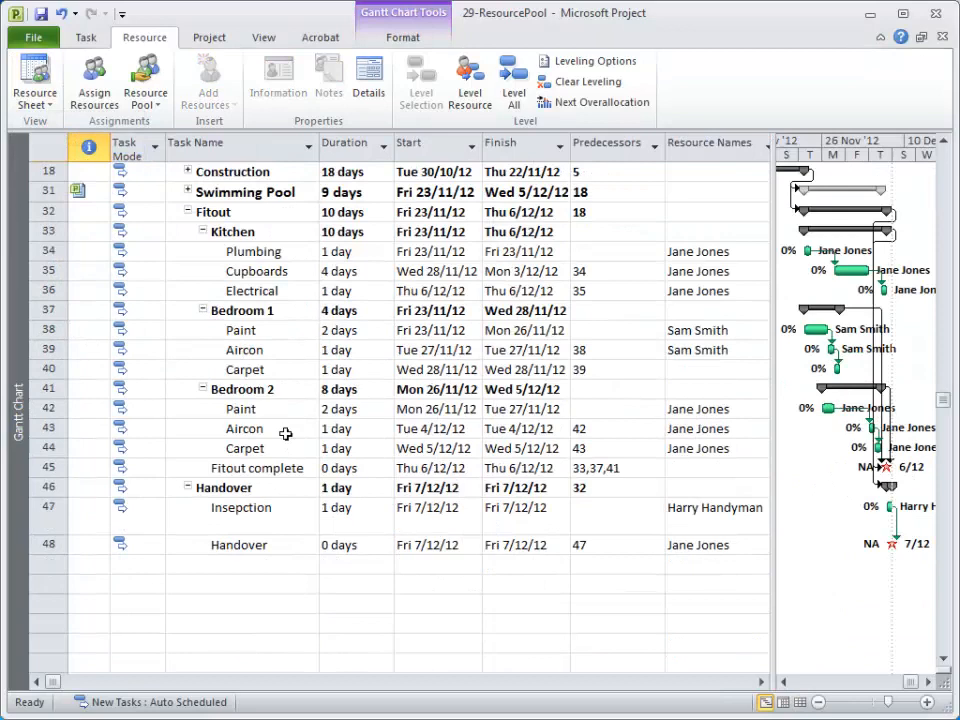
{"action": "left_click", "coordinate": [245, 369]}
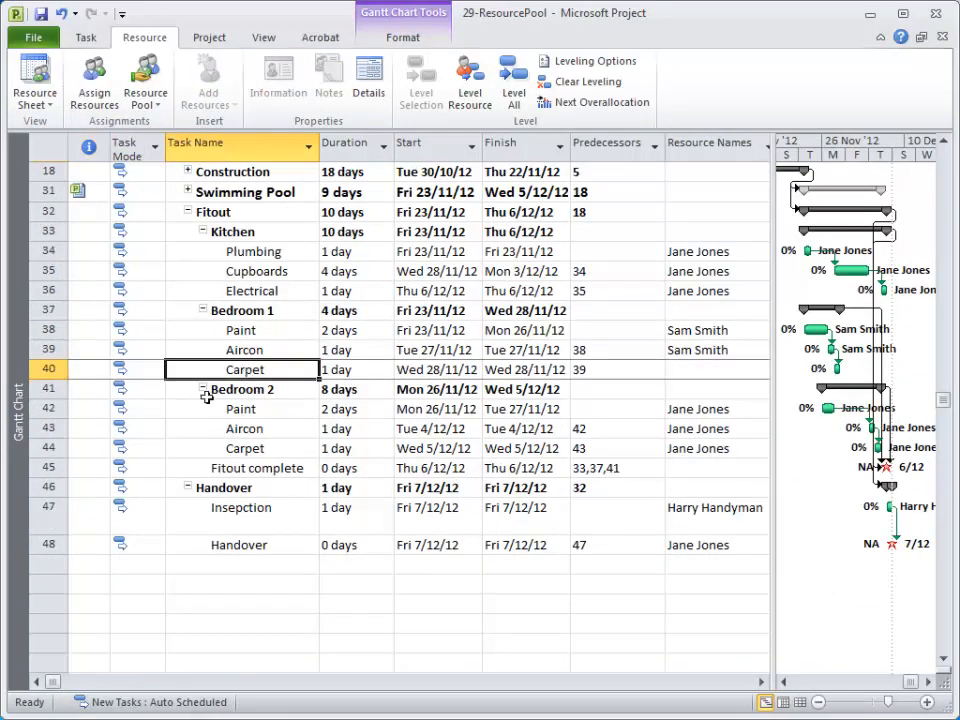
{"action": "left_click", "coordinate": [93, 80]}
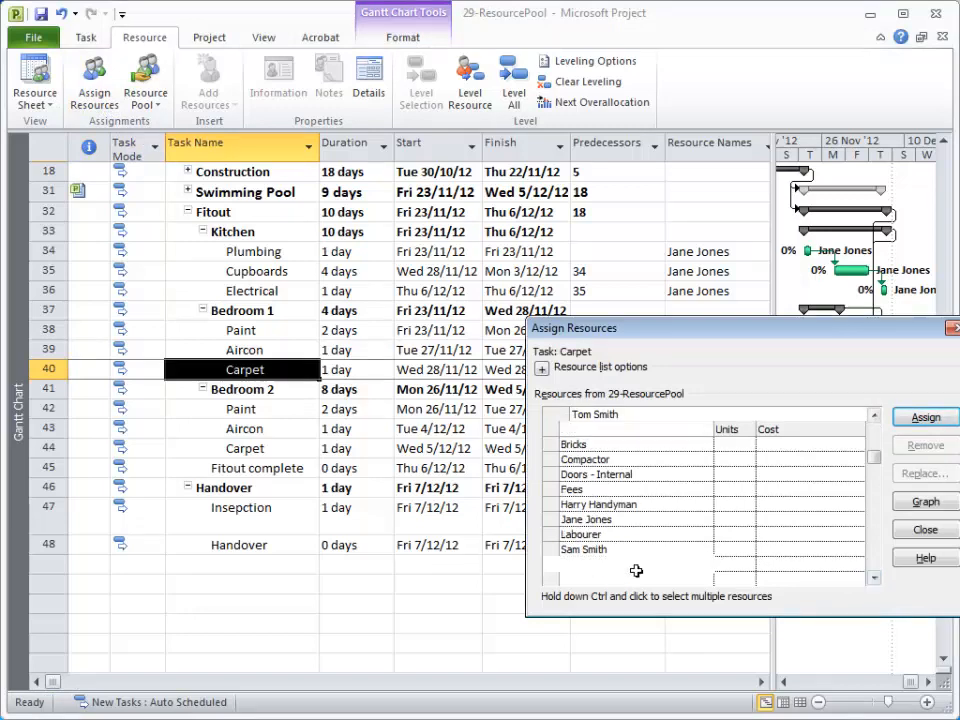
{"action": "left_click", "coordinate": [924, 417]}
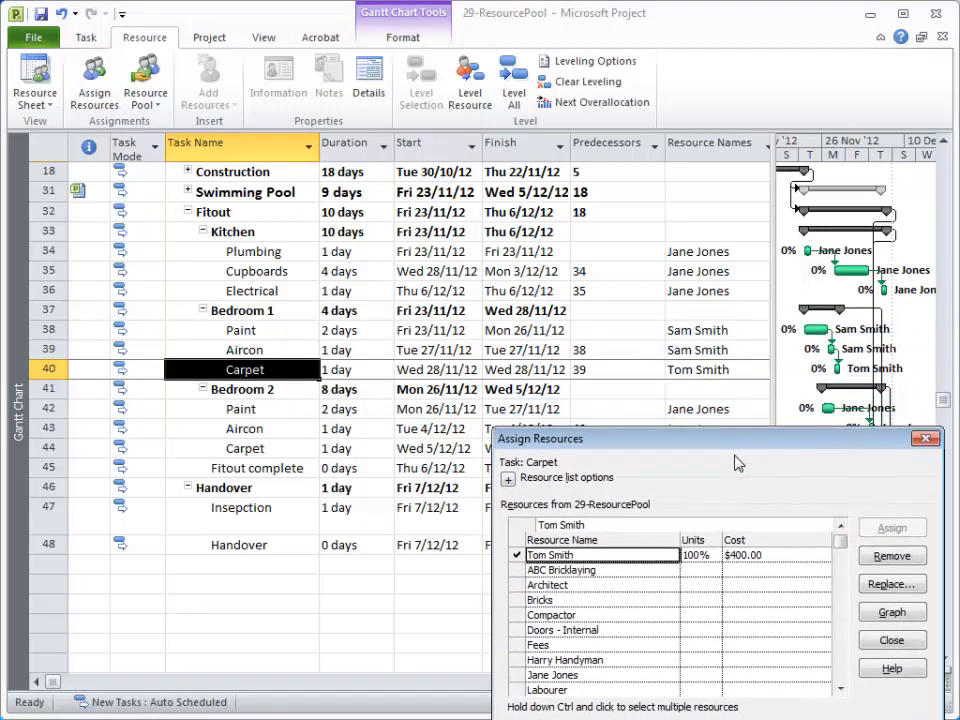
{"action": "mouse_move", "coordinate": [710, 454]}
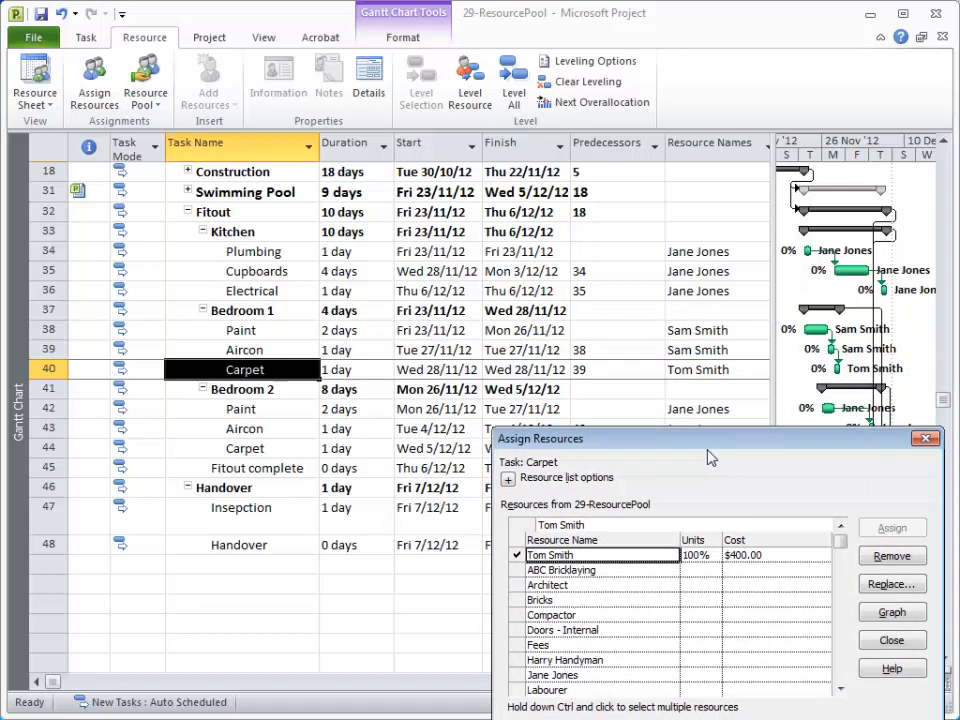
{"action": "mouse_move", "coordinate": [701, 452]}
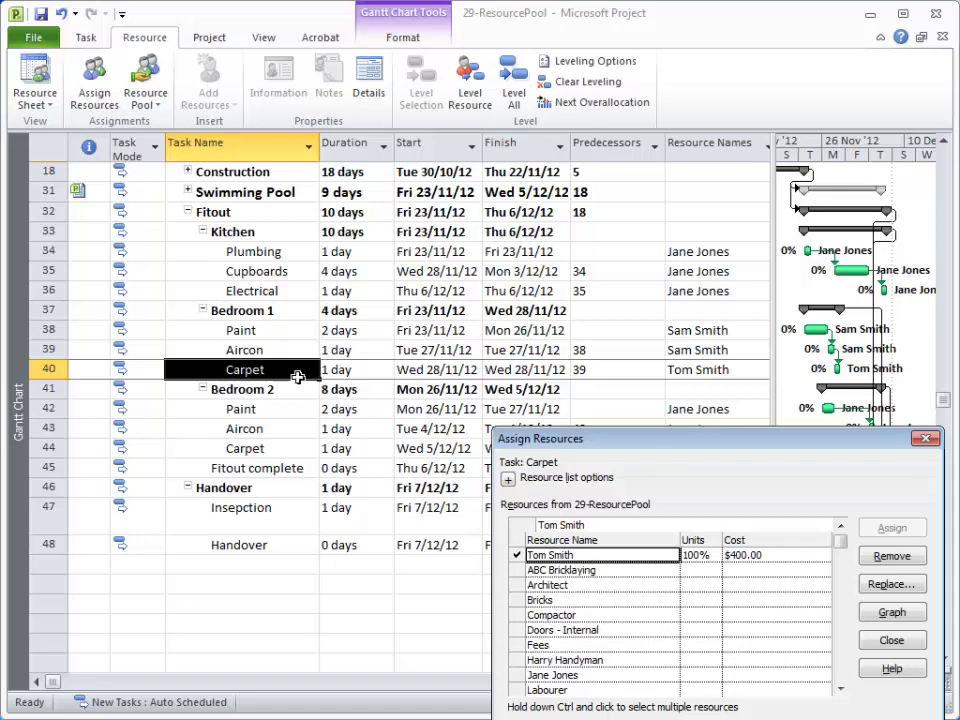
{"action": "mouse_move", "coordinate": [392, 374]}
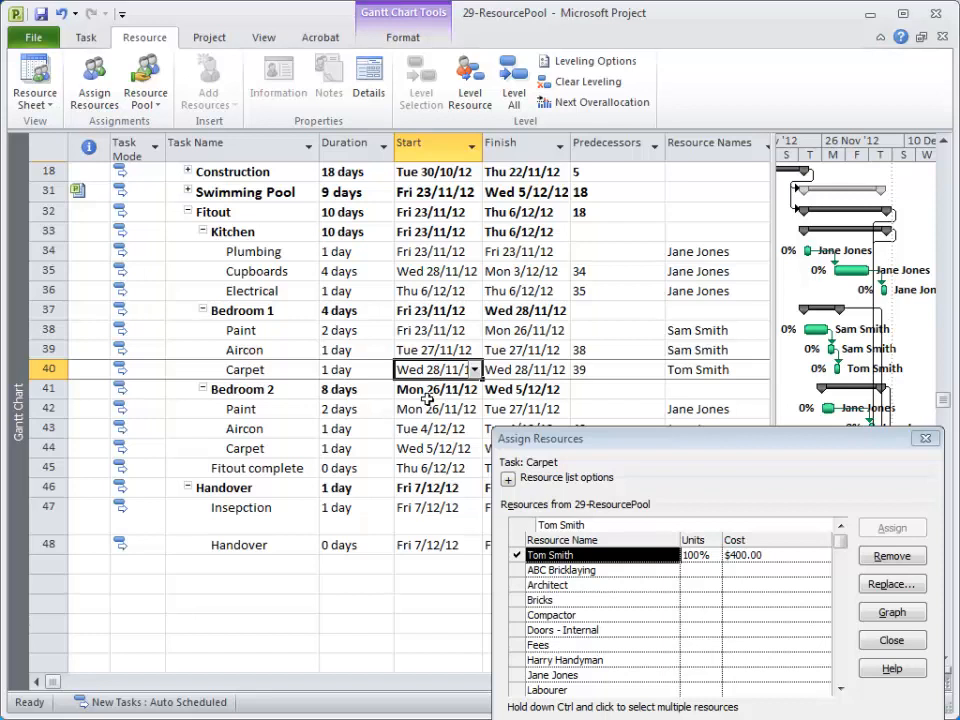
{"action": "mouse_move", "coordinate": [86, 38]}
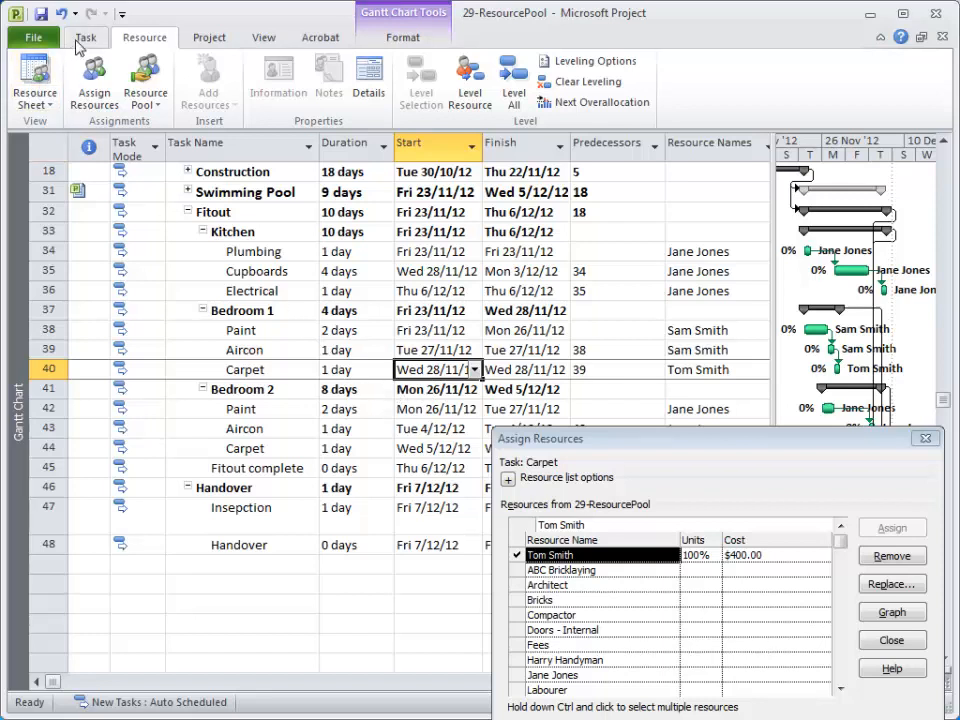
Create another blank project and save it as 'house2'
{"action": "left_click", "coordinate": [36, 36]}
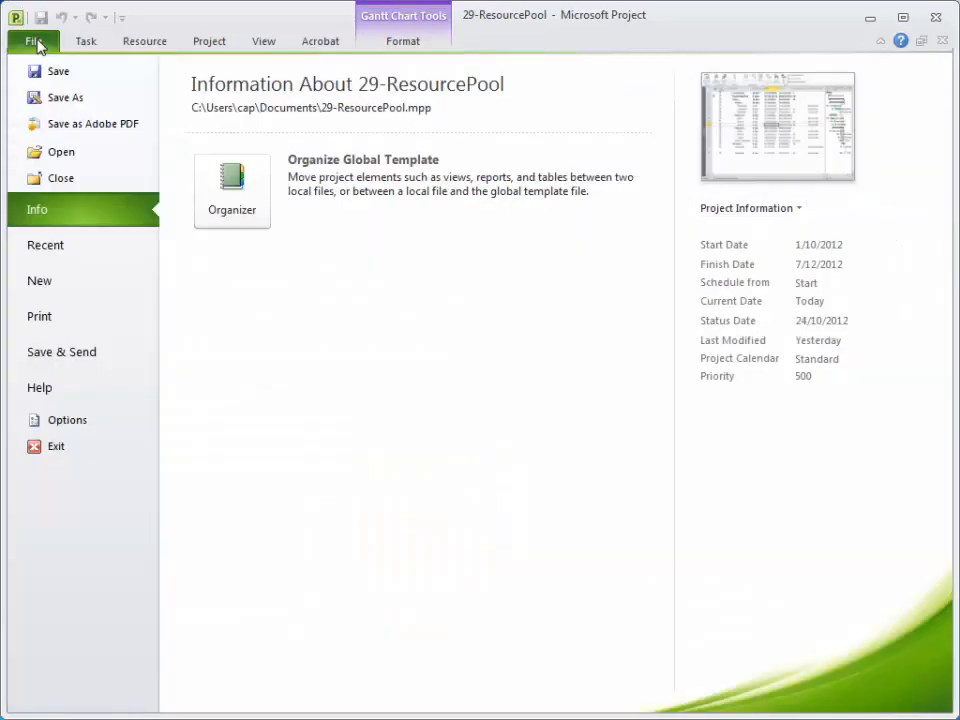
{"action": "left_click", "coordinate": [40, 281]}
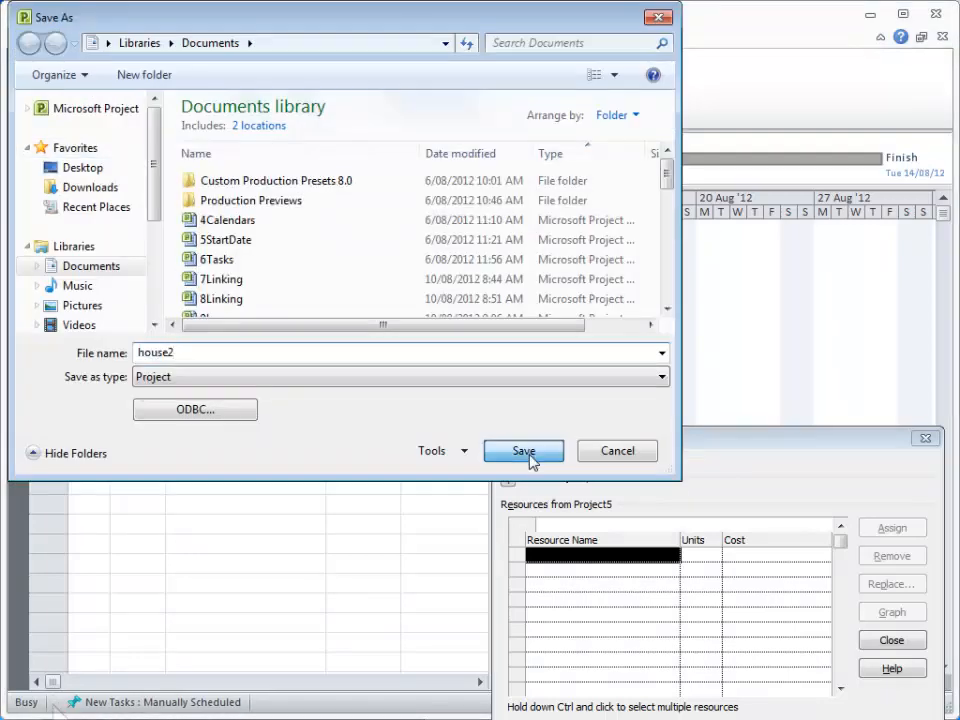
{"action": "left_click", "coordinate": [523, 450]}
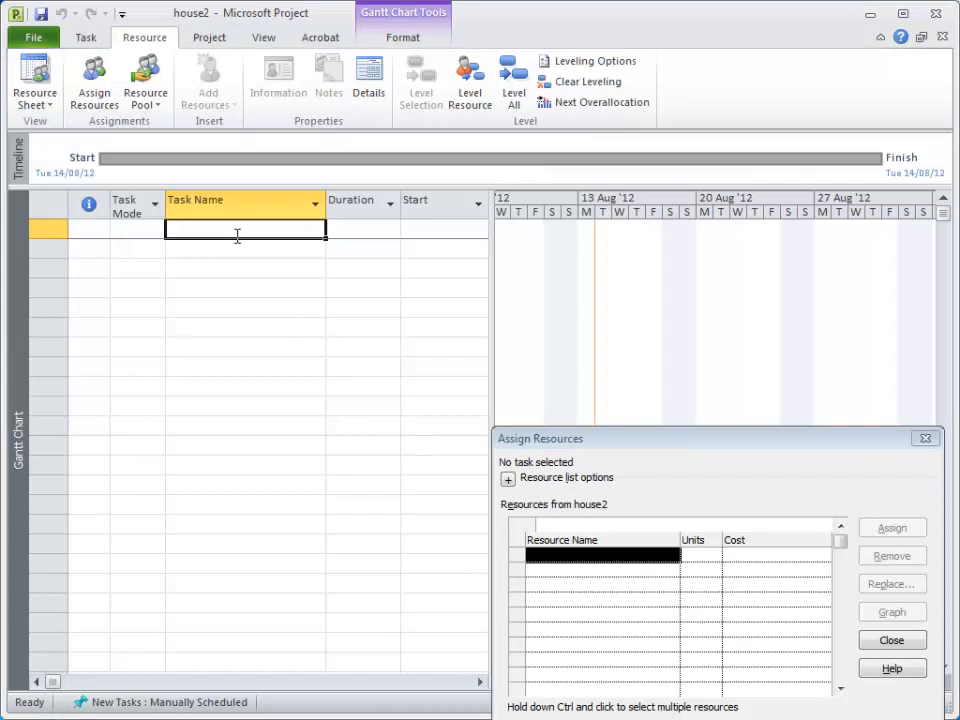
Add an auto-scheduled 'build wall' task lasting 2 weeks
{"action": "type", "text": "build wall"}
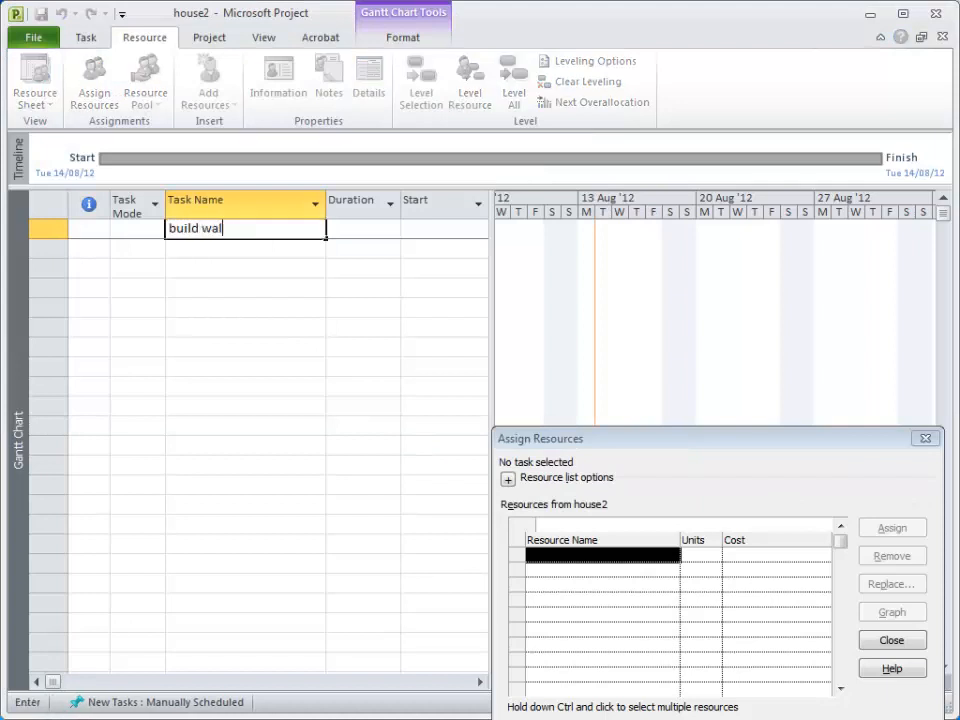
{"action": "type", "text": "l"}
{"action": "left_click", "coordinate": [363, 229]}
{"action": "type", "text": "2 wks"}
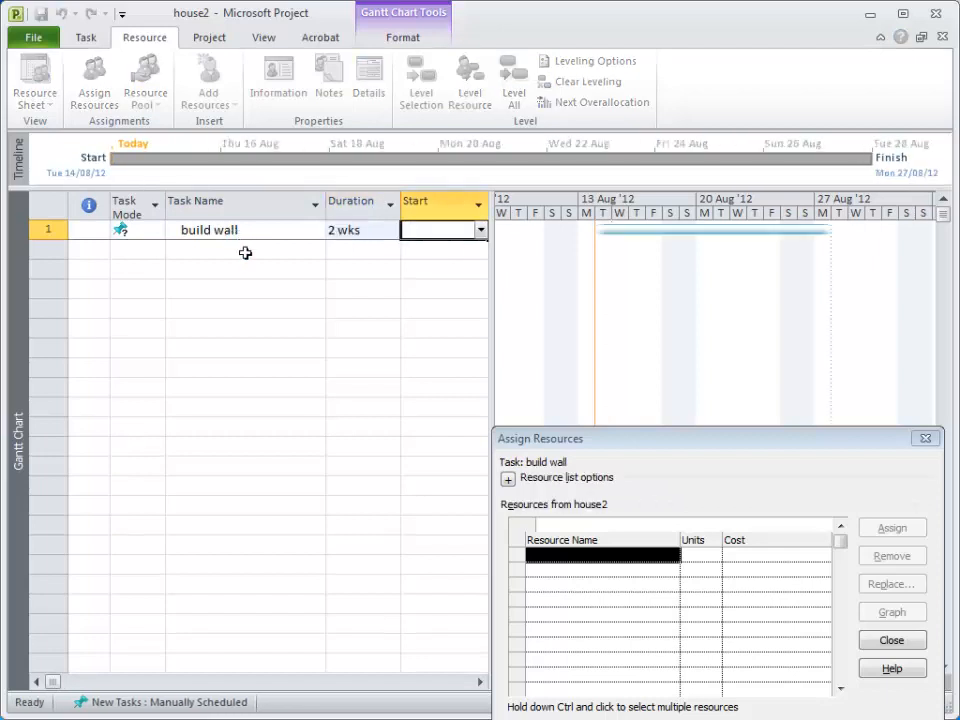
{"action": "left_click", "coordinate": [156, 230]}
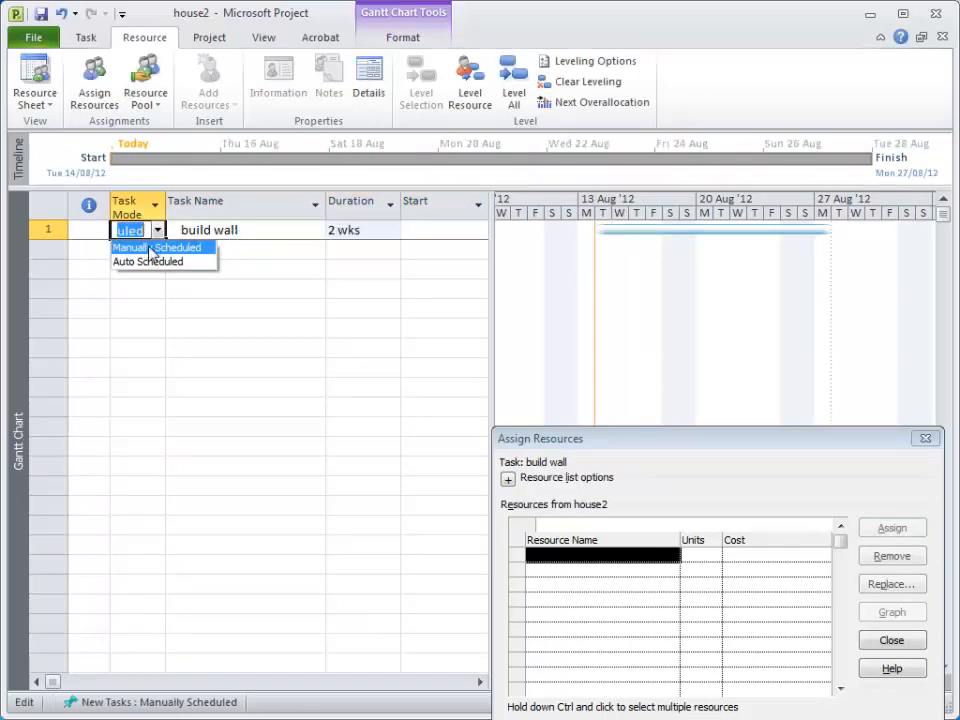
{"action": "left_click", "coordinate": [147, 261]}
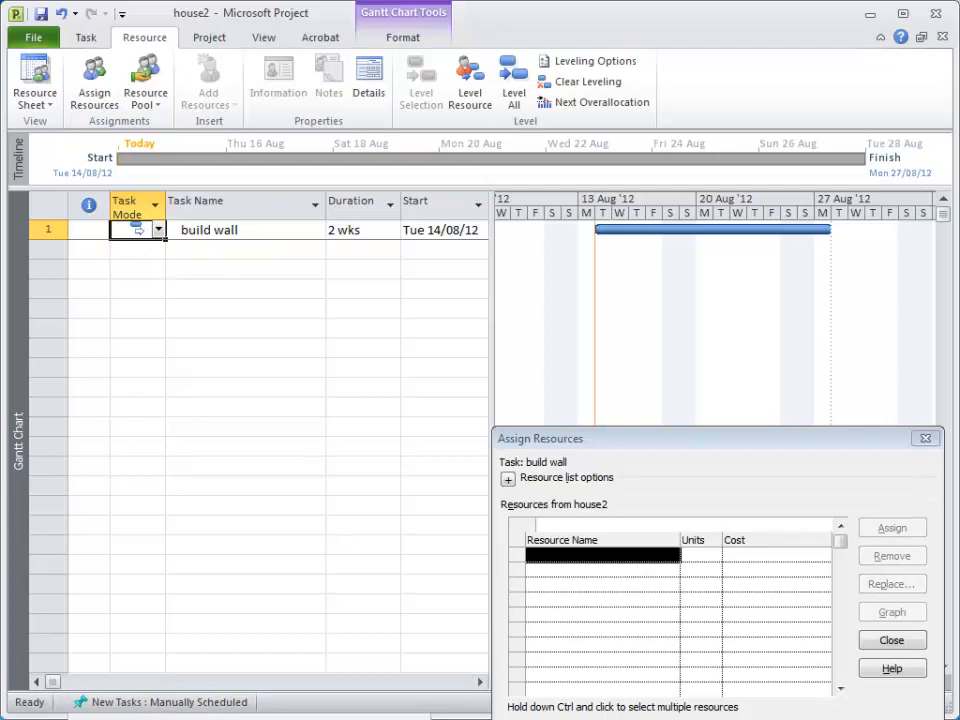
Add 'Build Roof' with a 1-week duration, linked after build wall
{"action": "left_click", "coordinate": [240, 250]}
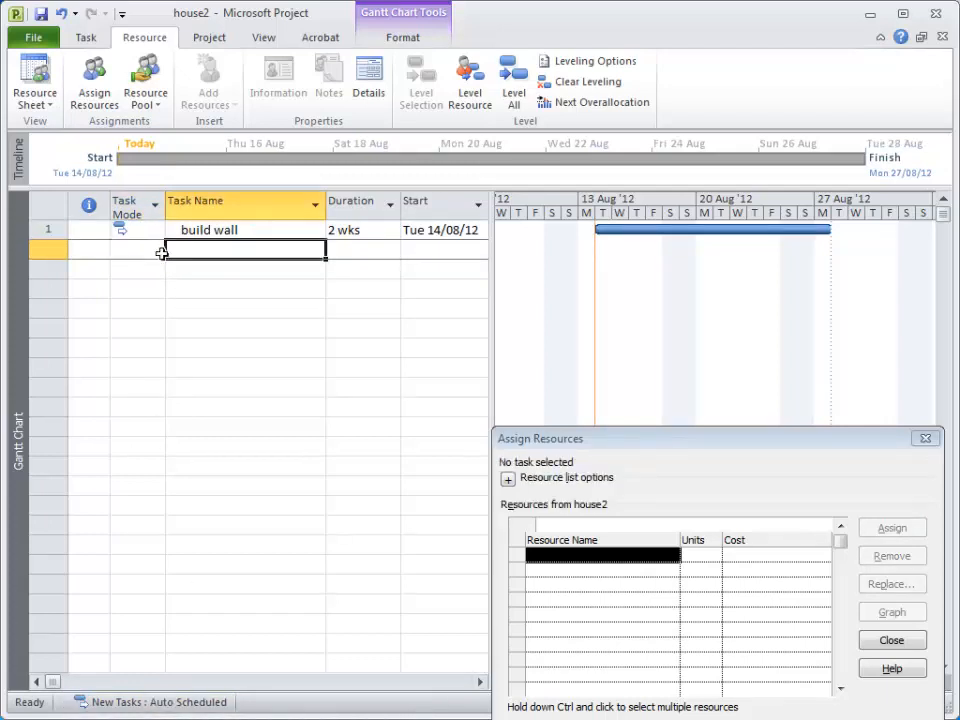
{"action": "type", "text": "Build Rof"}
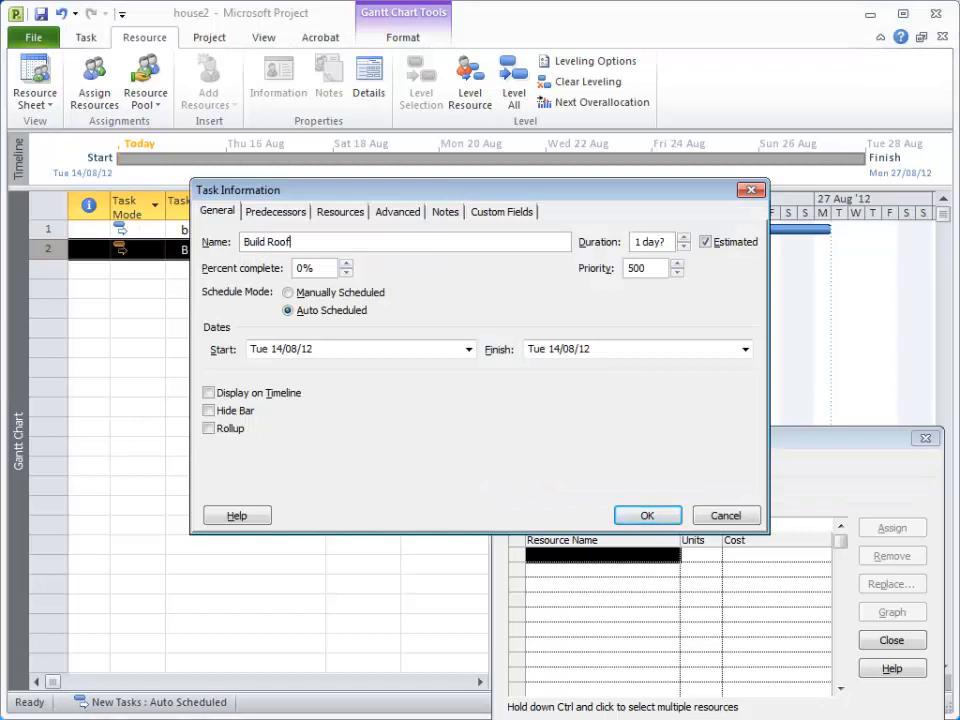
{"action": "left_click", "coordinate": [647, 514]}
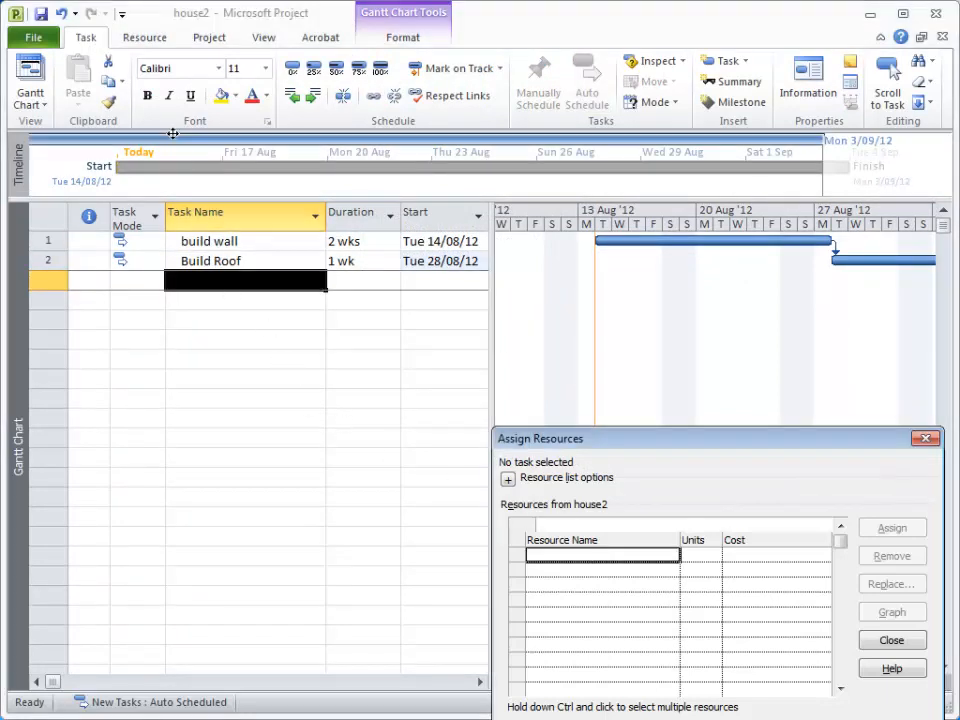
{"action": "left_click", "coordinate": [144, 37]}
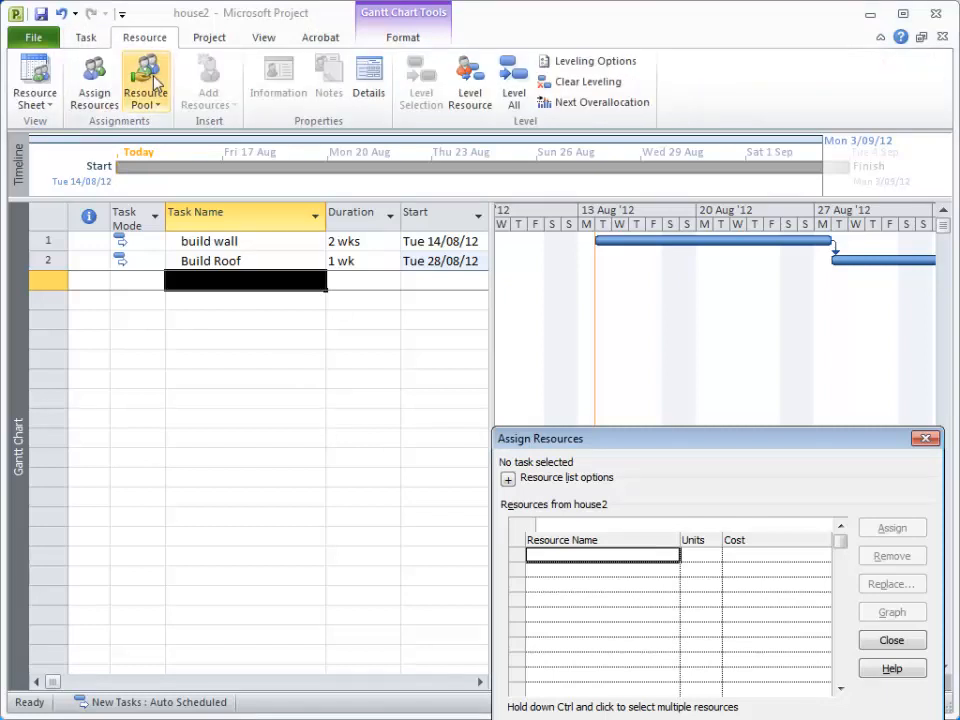
{"action": "left_click", "coordinate": [145, 85]}
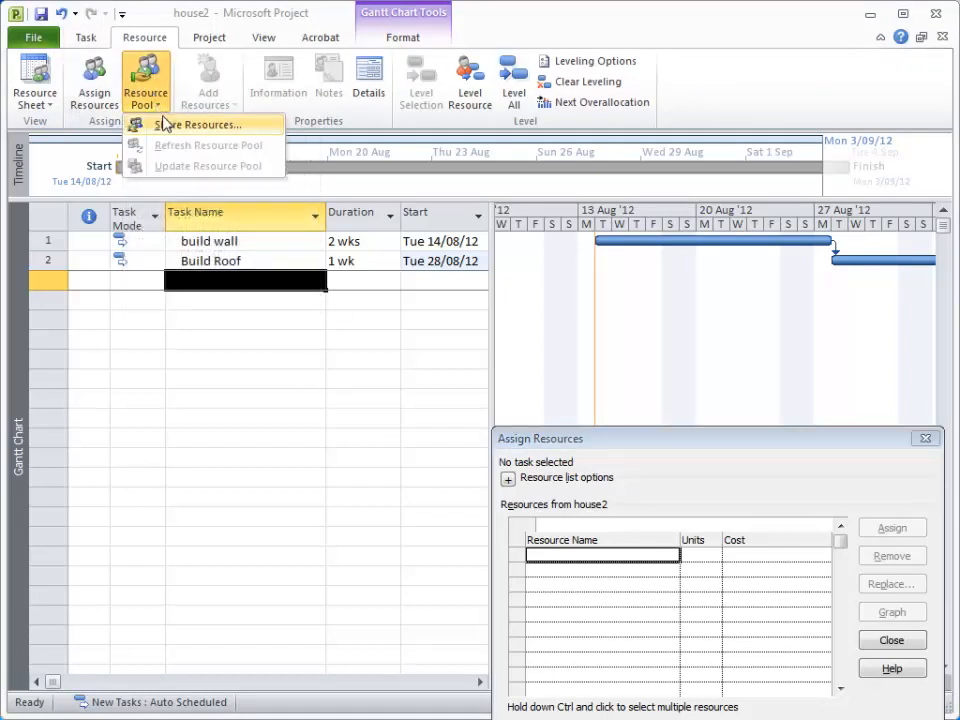
{"action": "left_click", "coordinate": [203, 124]}
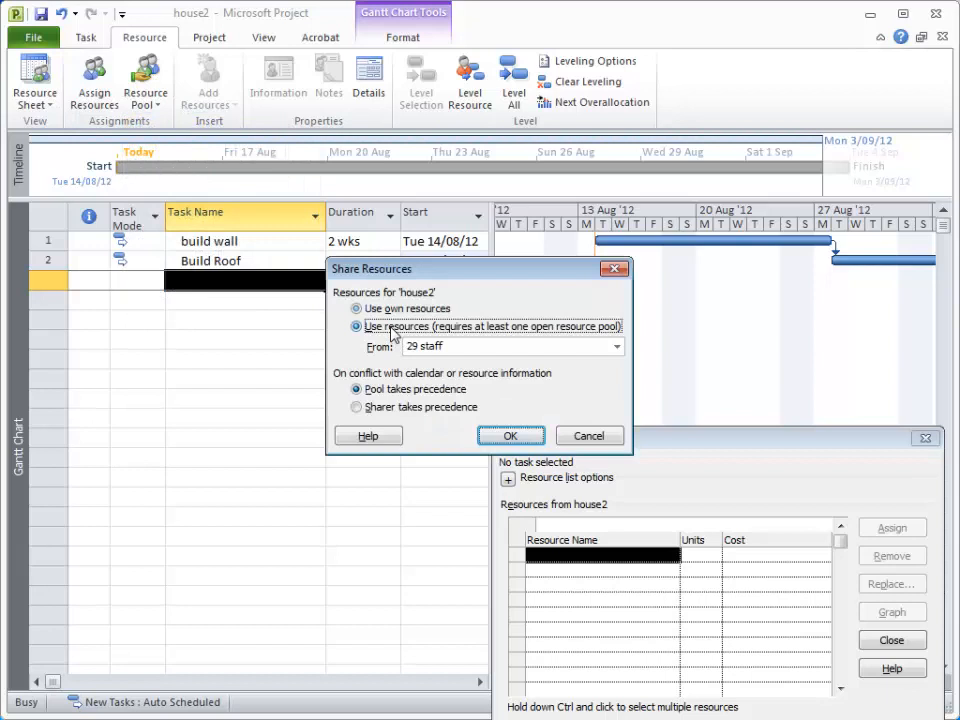
{"action": "left_click", "coordinate": [510, 435]}
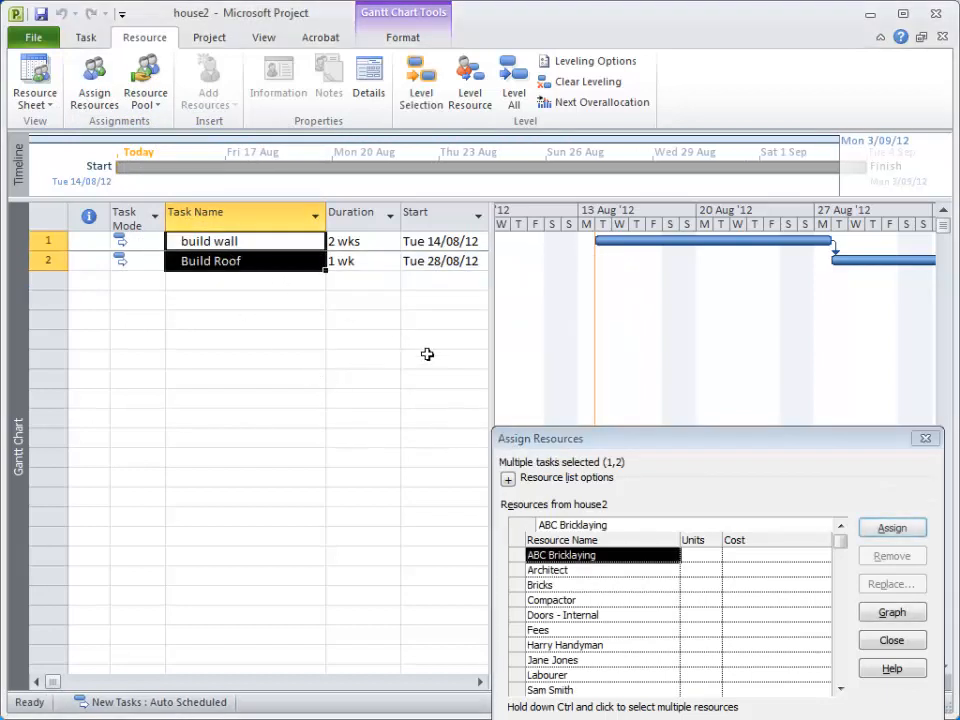
{"action": "left_click", "coordinate": [898, 527]}
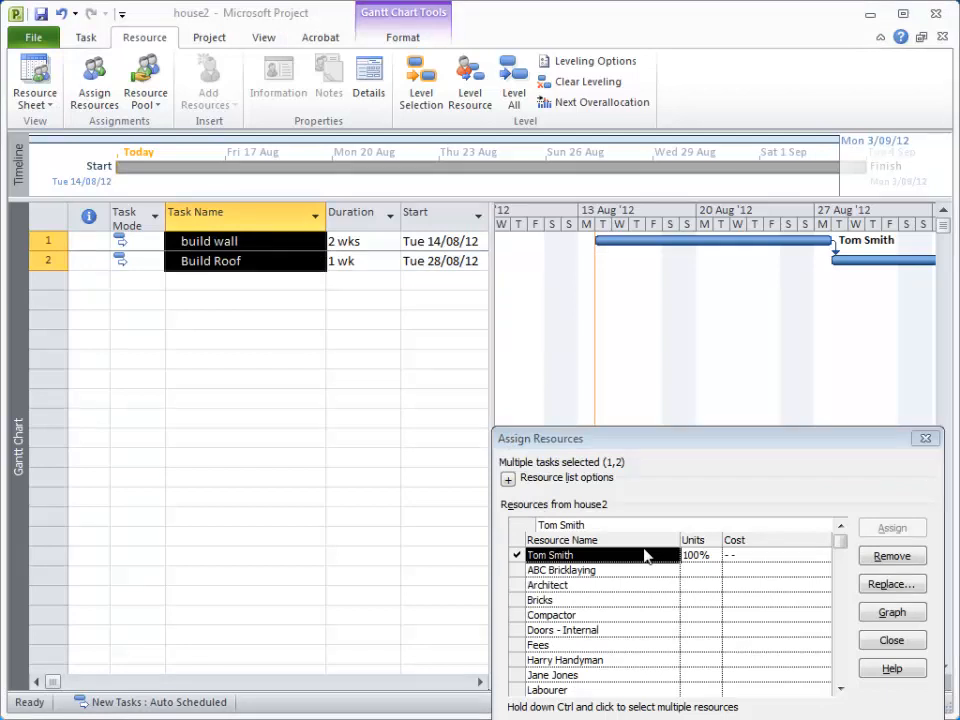
{"action": "mouse_move", "coordinate": [633, 558]}
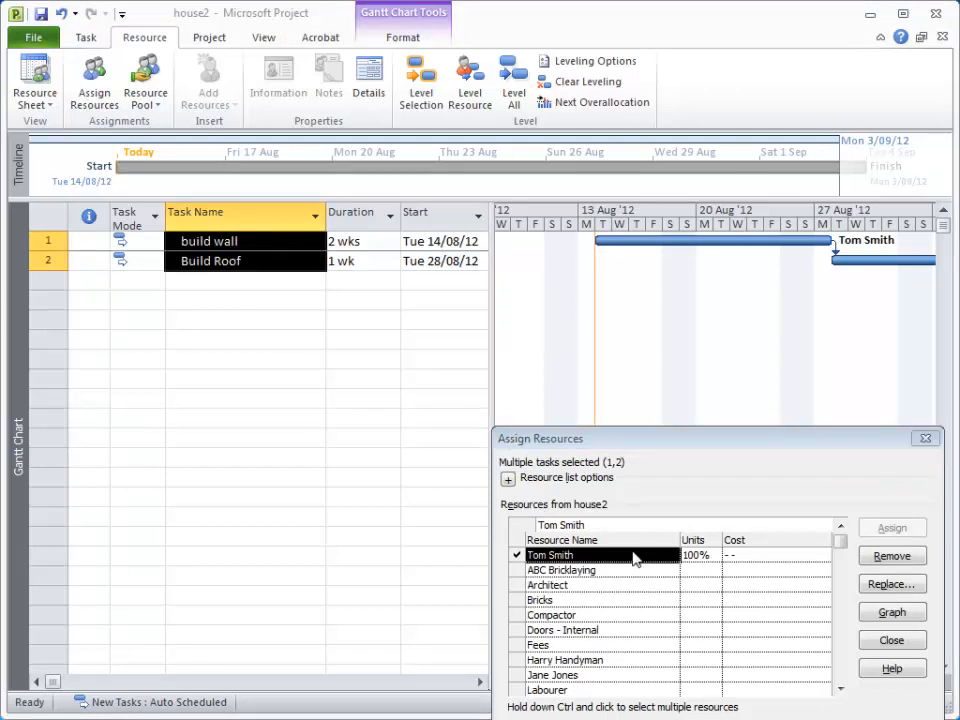
{"action": "mouse_move", "coordinate": [500, 279]}
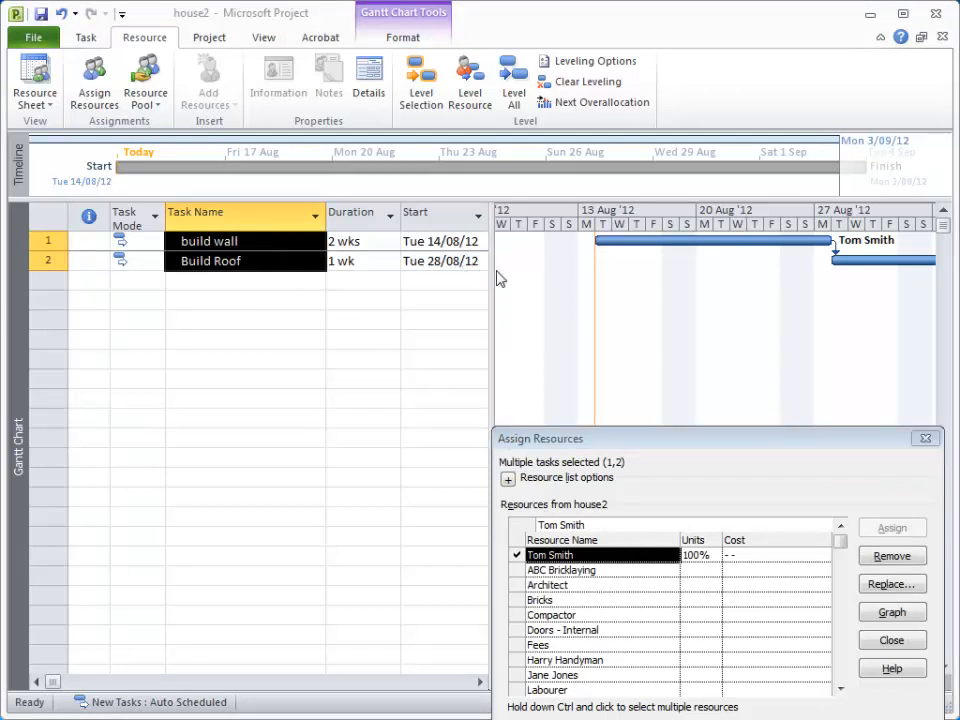
{"action": "left_click", "coordinate": [208, 241]}
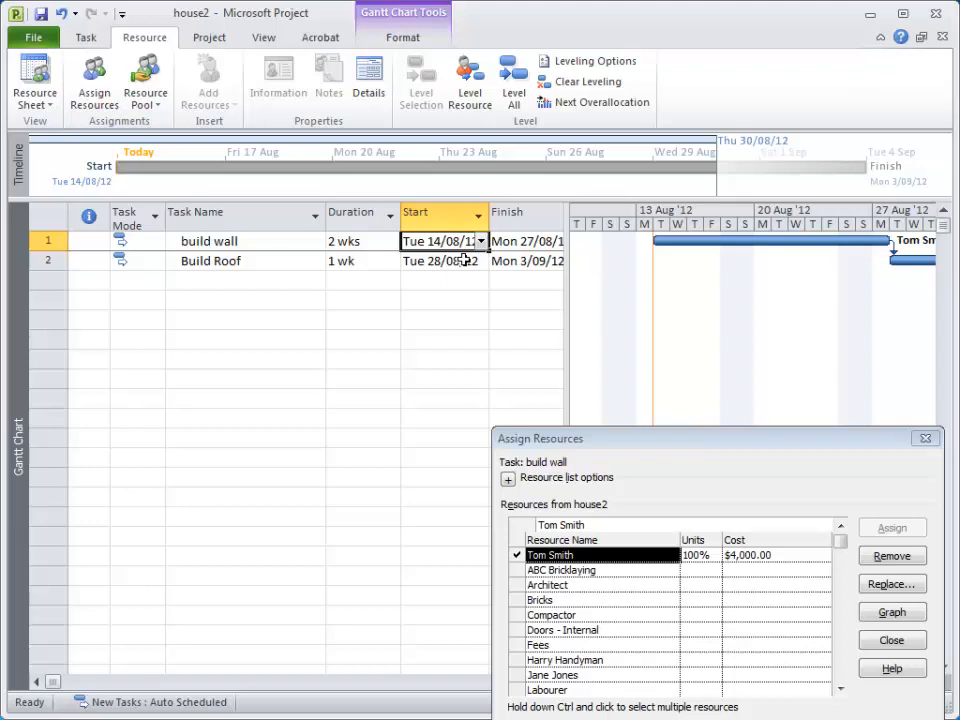
Set build wall's start date to Mon 26 November 2012
{"action": "left_click", "coordinate": [477, 241]}
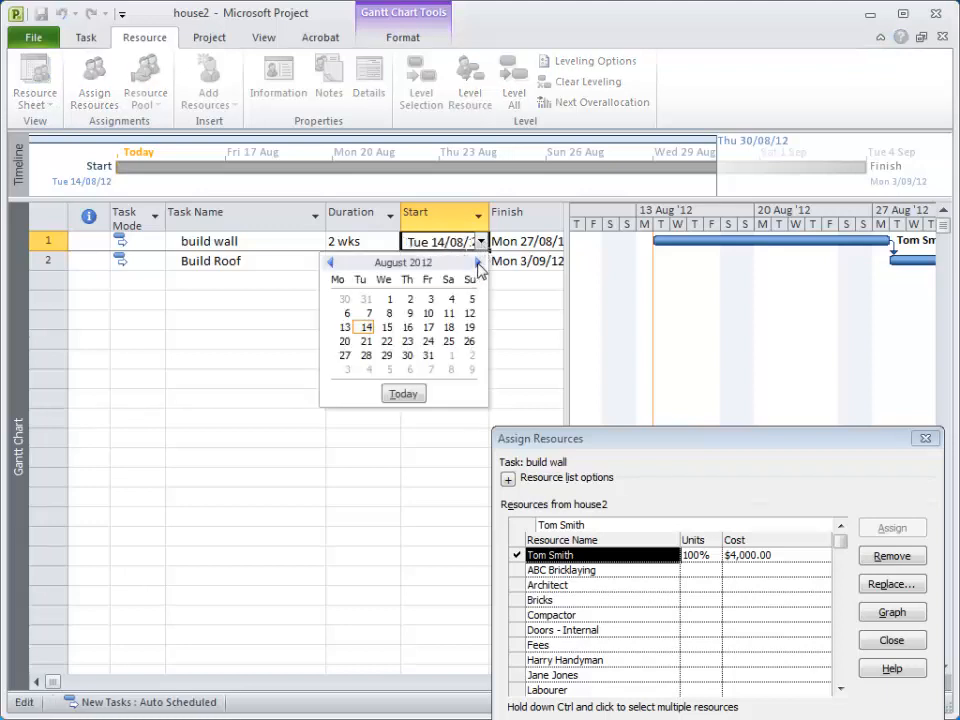
{"action": "left_click", "coordinate": [477, 262]}
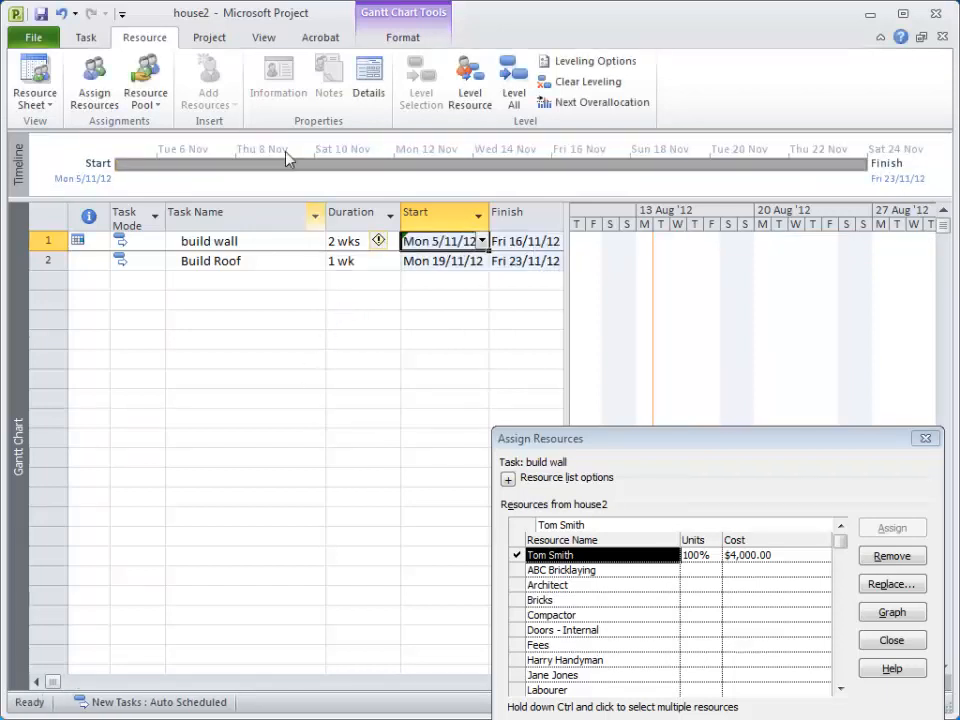
{"action": "mouse_move", "coordinate": [278, 78]}
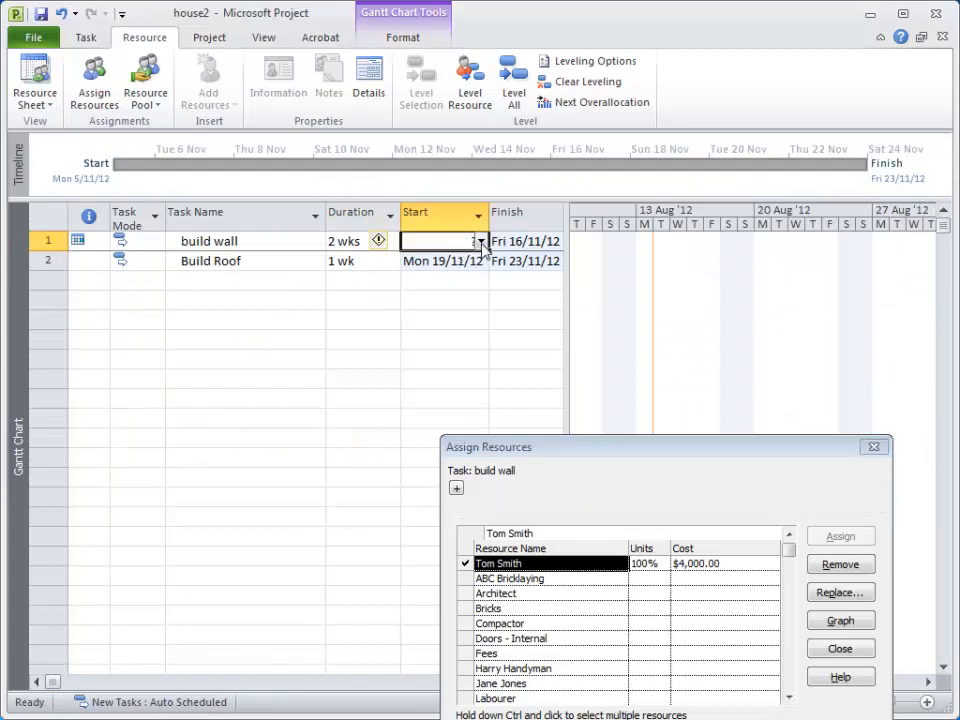
{"action": "left_click", "coordinate": [478, 241]}
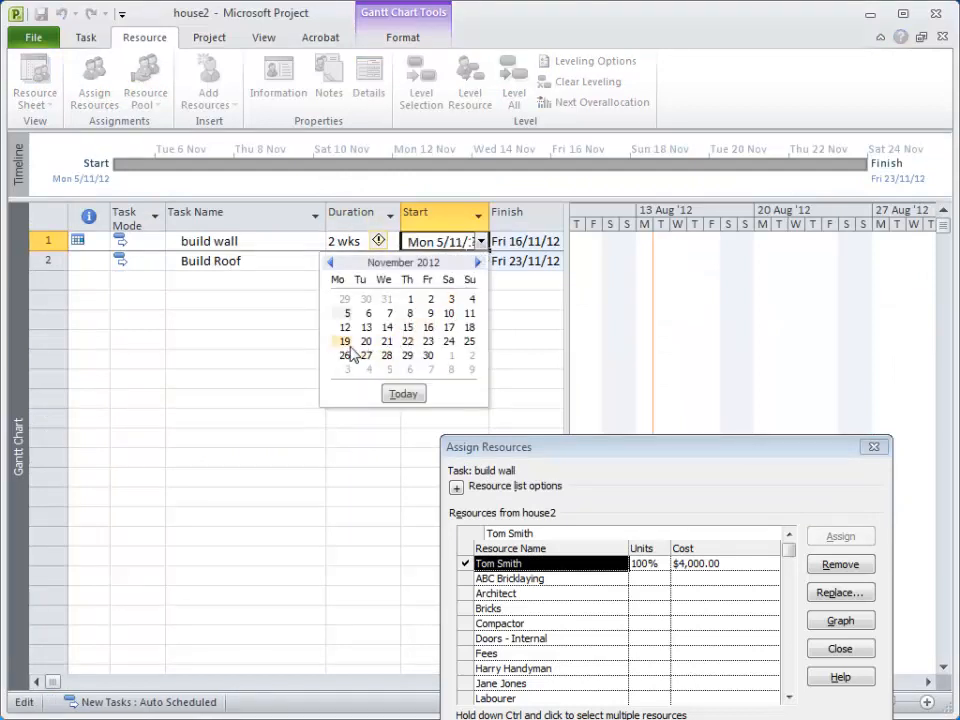
{"action": "left_click", "coordinate": [346, 355]}
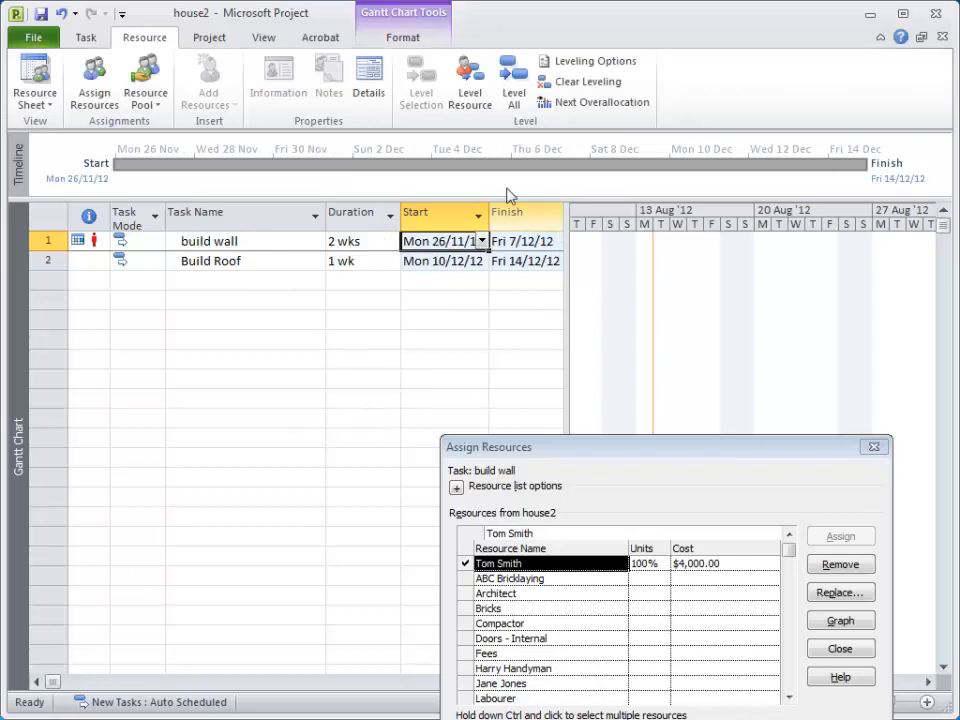
{"action": "left_click", "coordinate": [85, 38]}
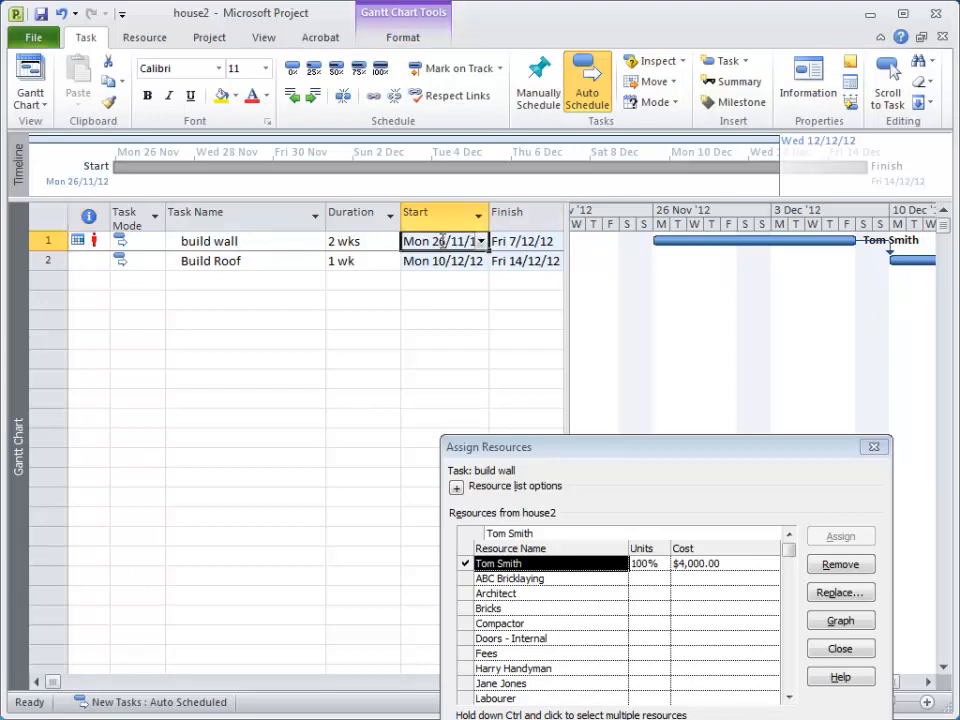
{"action": "mouse_move", "coordinate": [404, 258]}
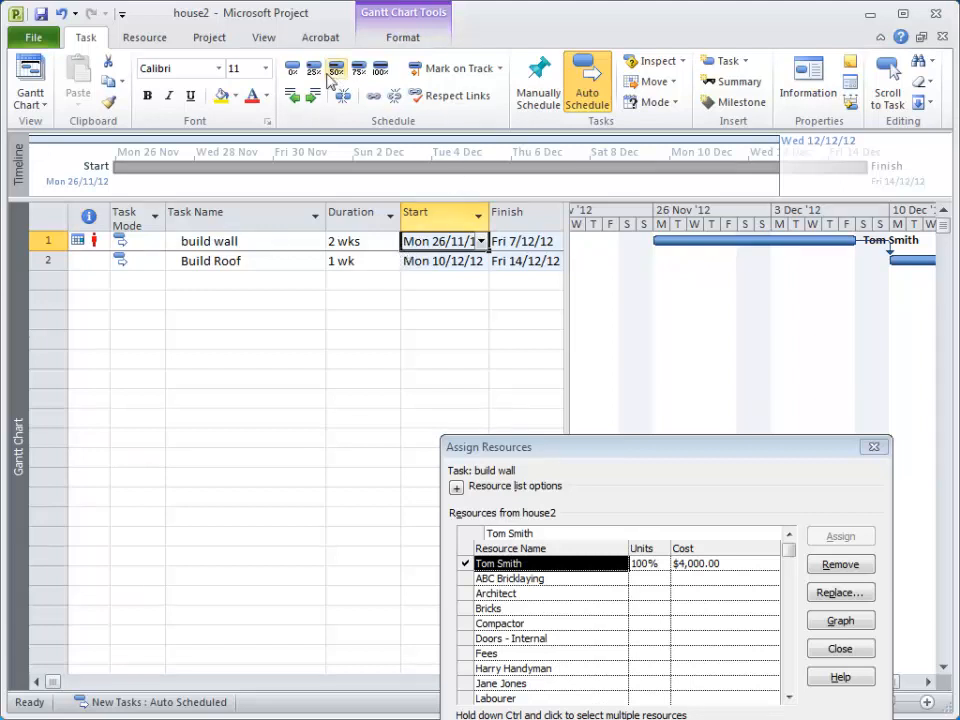
Level all resources, splitting build wall and moving Build Roof to Tue 11/12/12
{"action": "left_click", "coordinate": [207, 38]}
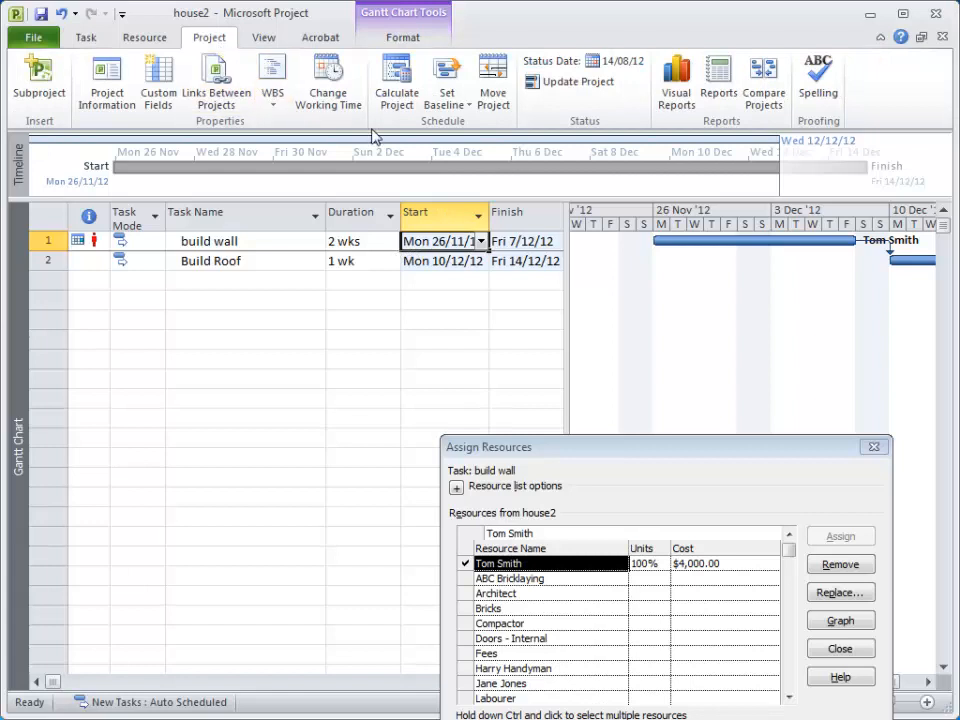
{"action": "left_click", "coordinate": [145, 37]}
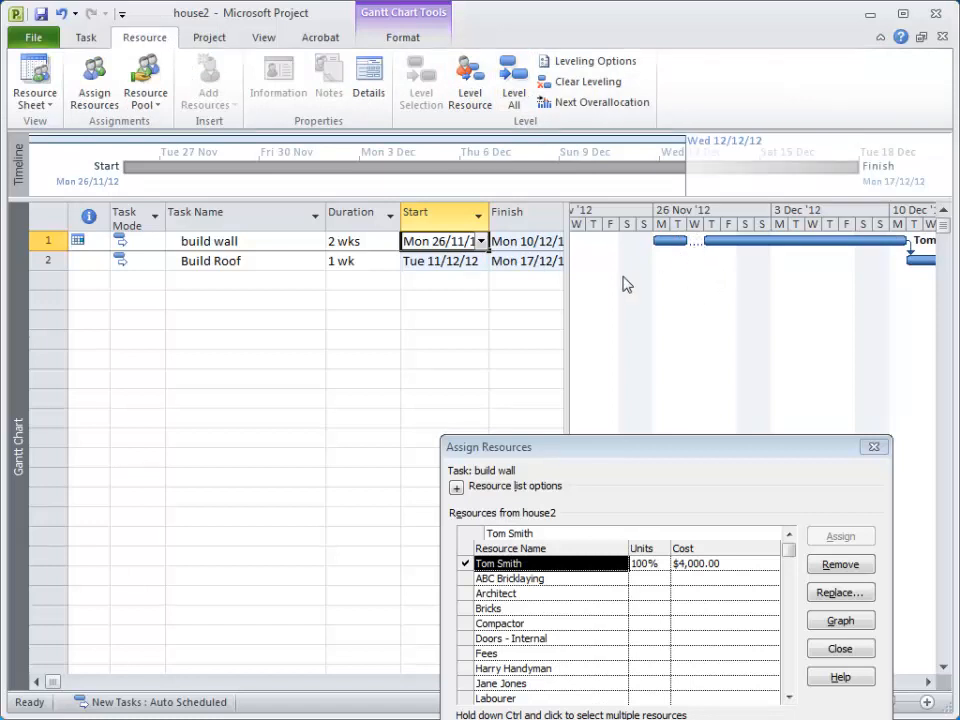
{"action": "mouse_move", "coordinate": [691, 252]}
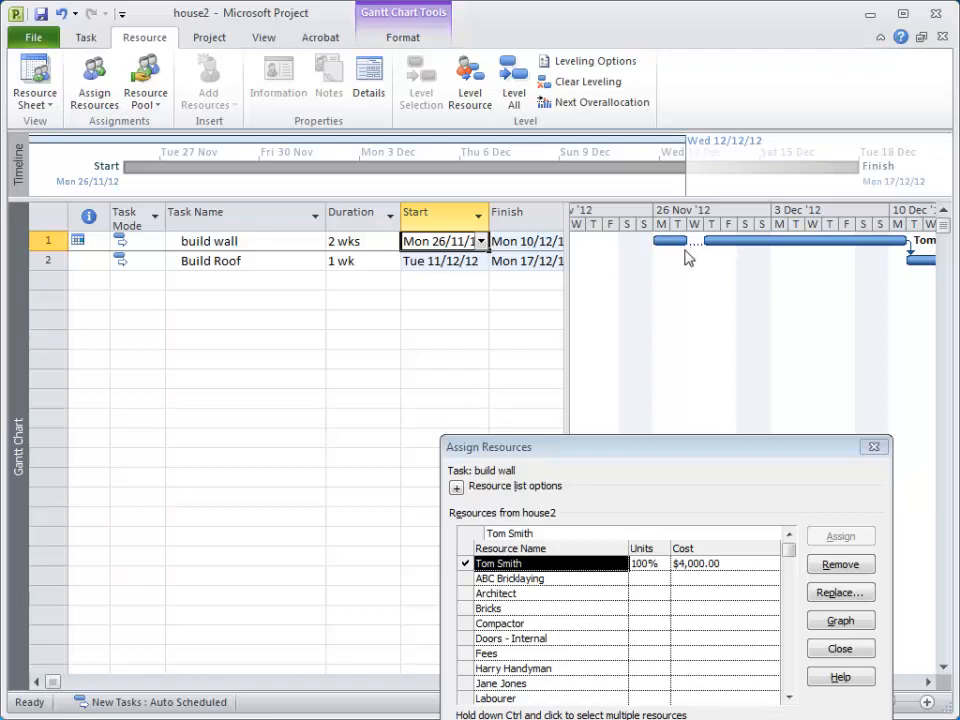
{"action": "mouse_move", "coordinate": [318, 48]}
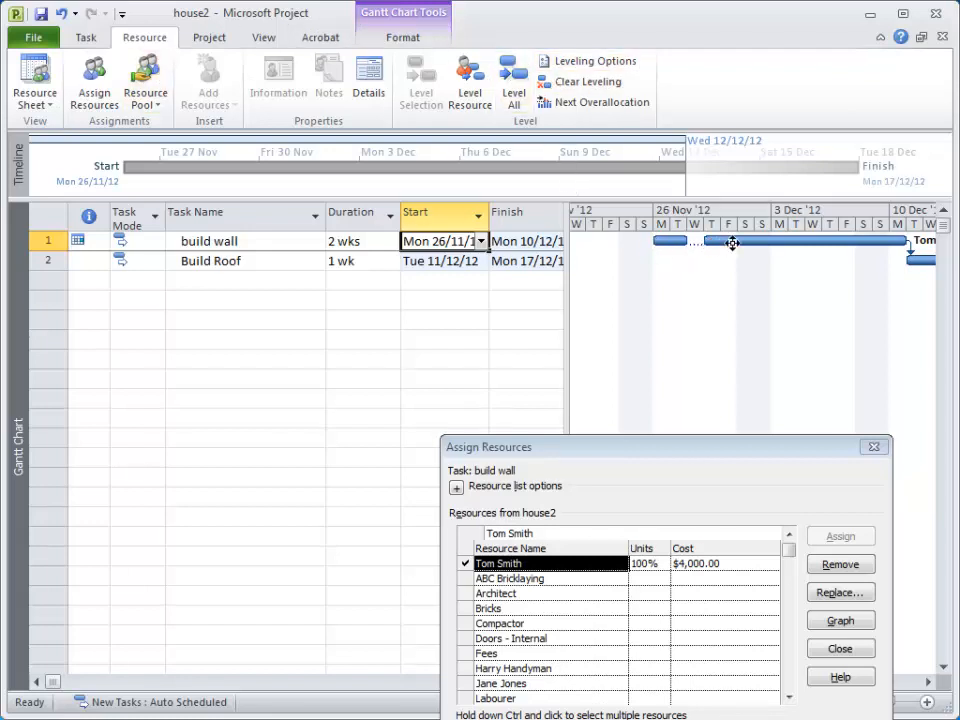
{"action": "mouse_move", "coordinate": [585, 61]}
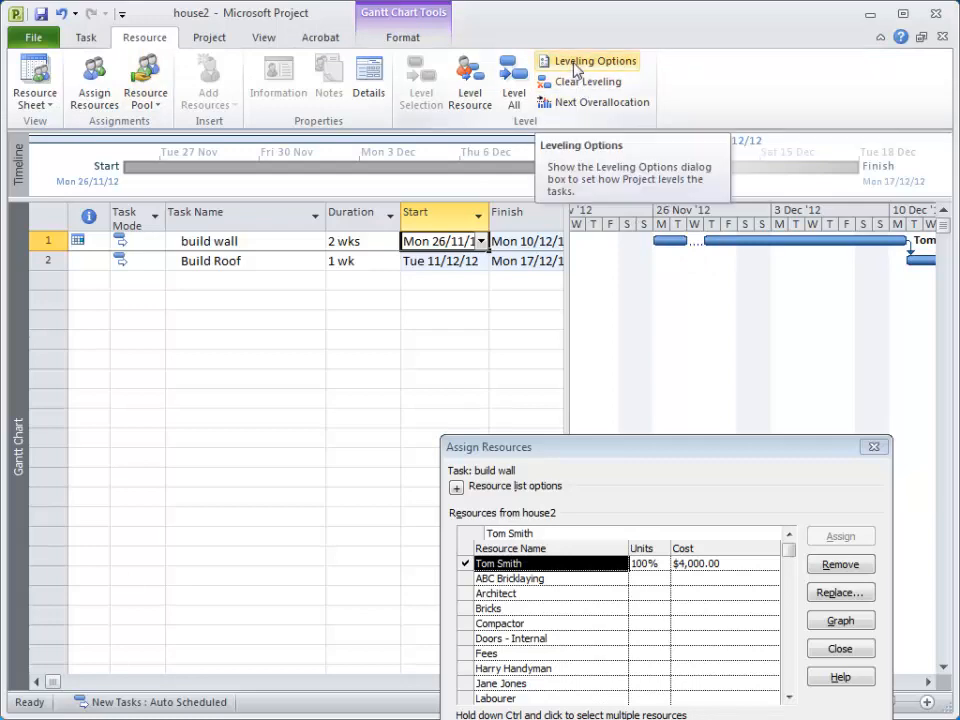
{"action": "left_click", "coordinate": [591, 60]}
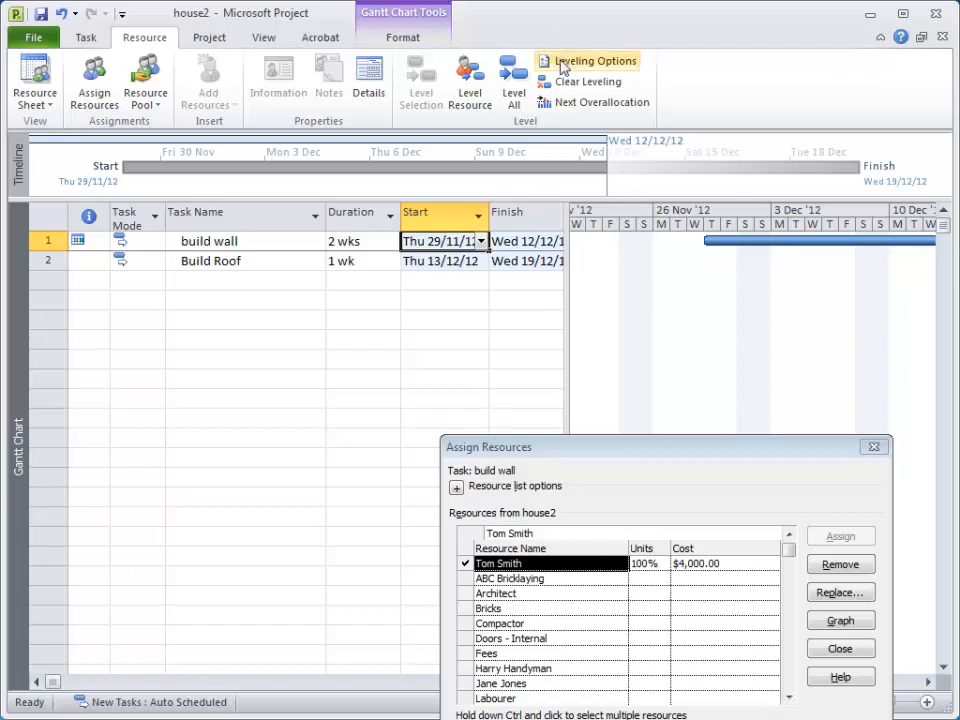
{"action": "left_click", "coordinate": [595, 61]}
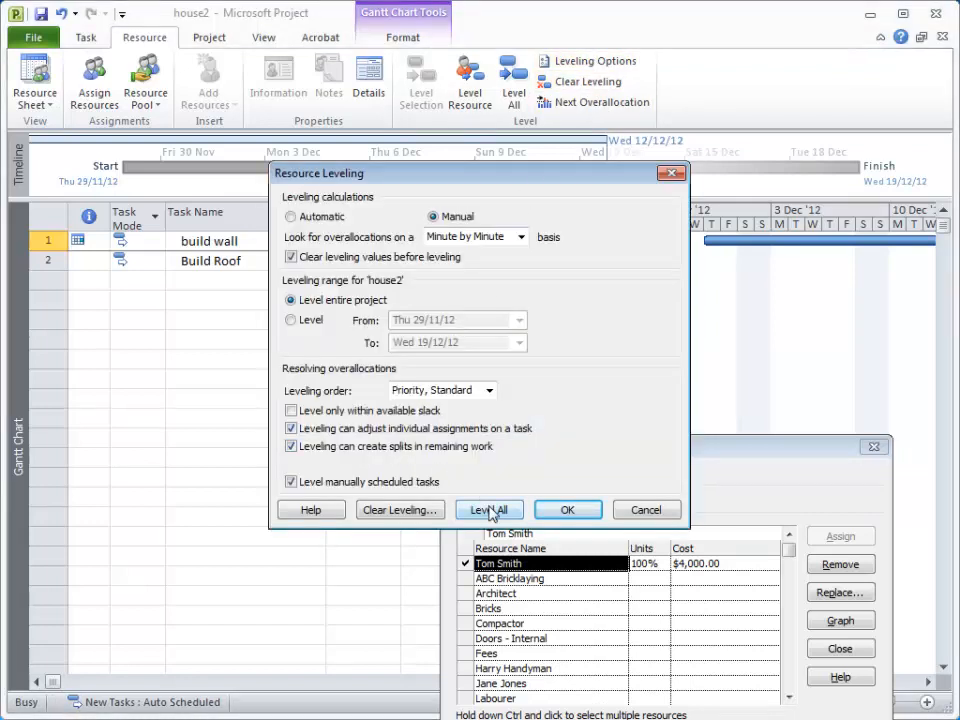
{"action": "left_click", "coordinate": [488, 510]}
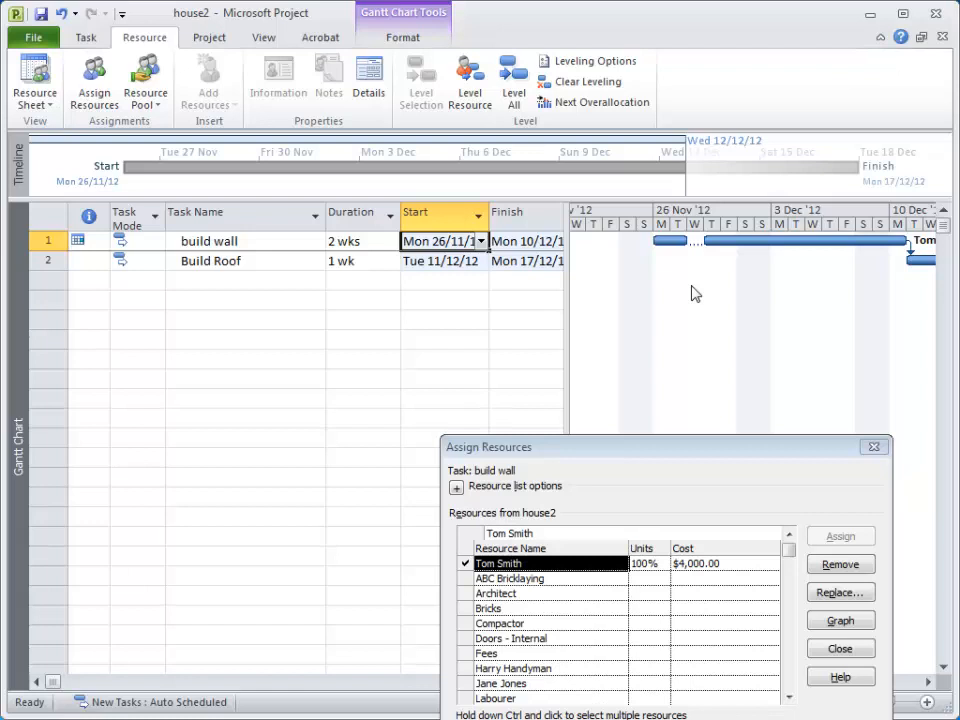
{"action": "mouse_move", "coordinate": [641, 238]}
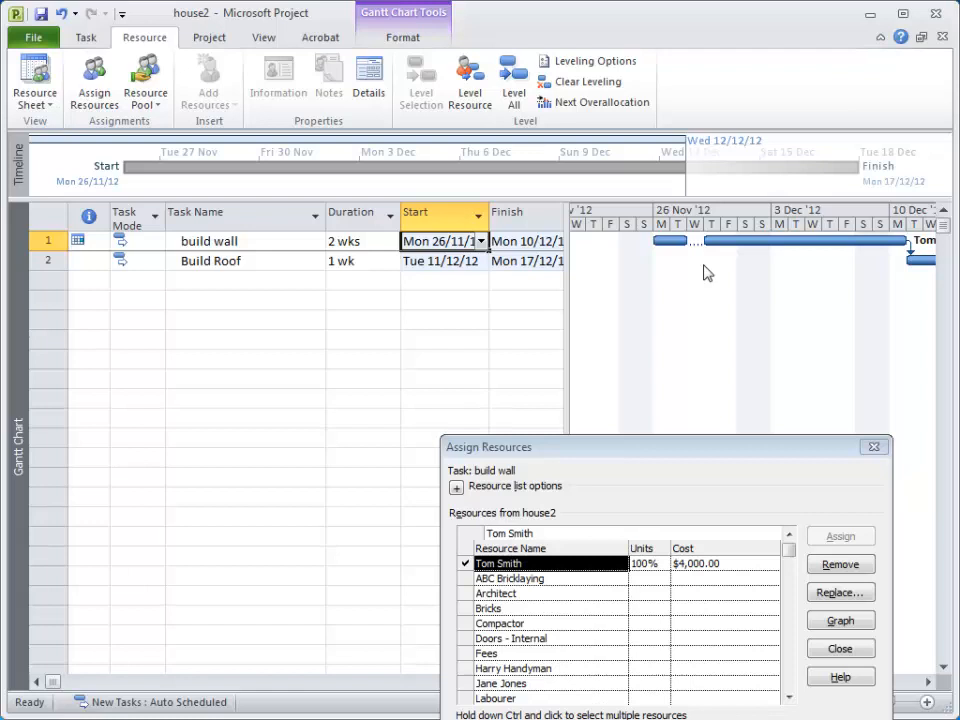
{"action": "mouse_move", "coordinate": [694, 272]}
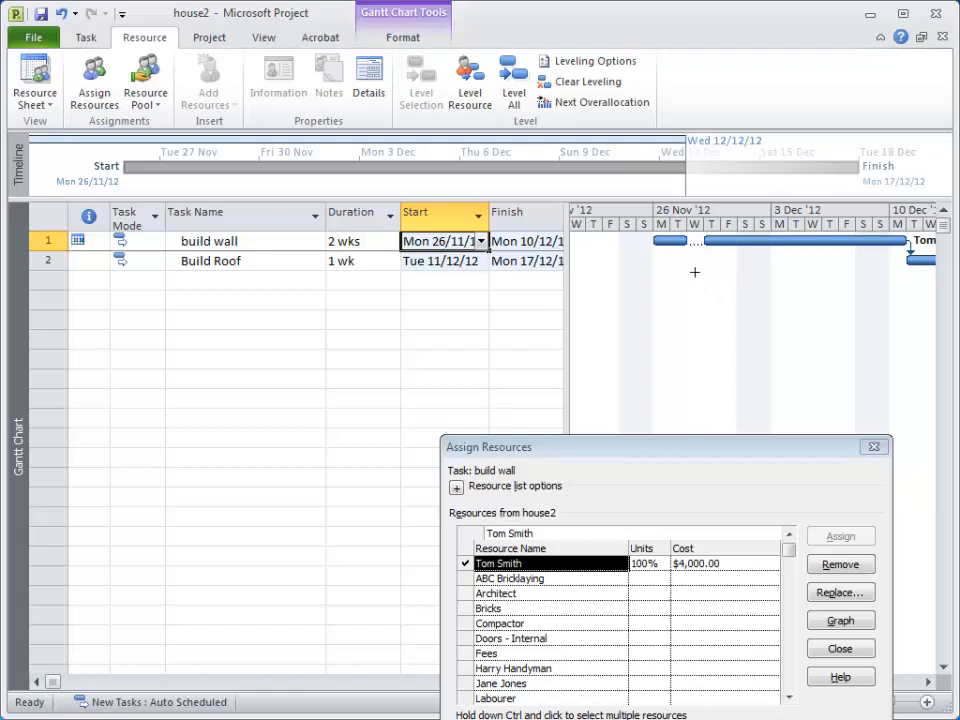